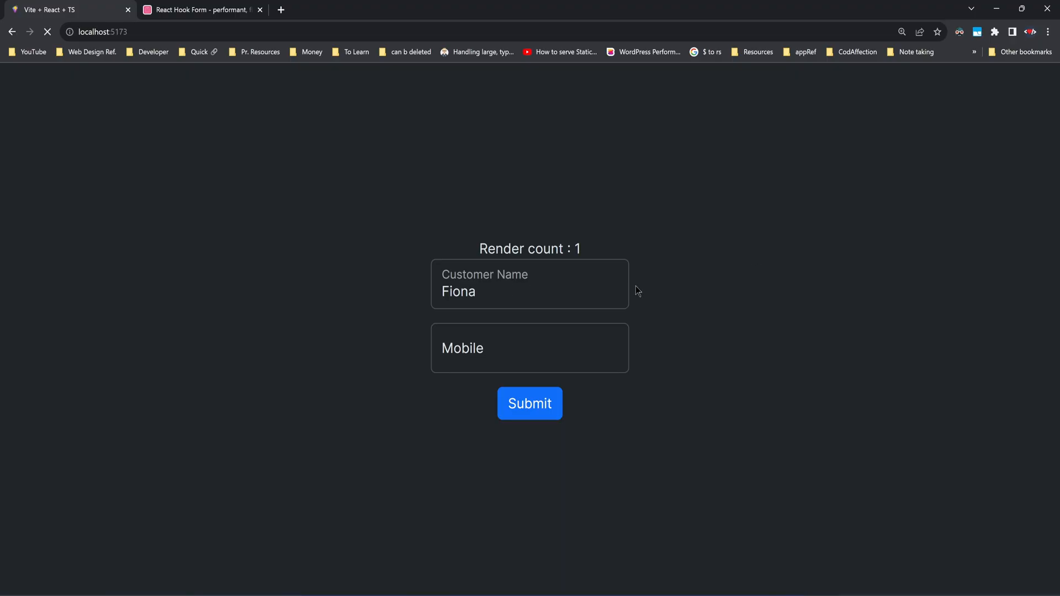
Check the Chrome form showing Customer Name prefilled with Fiona, then return to FoodDeliveryForm.tsx
{"action": "double_click", "coordinate": [458, 291]}
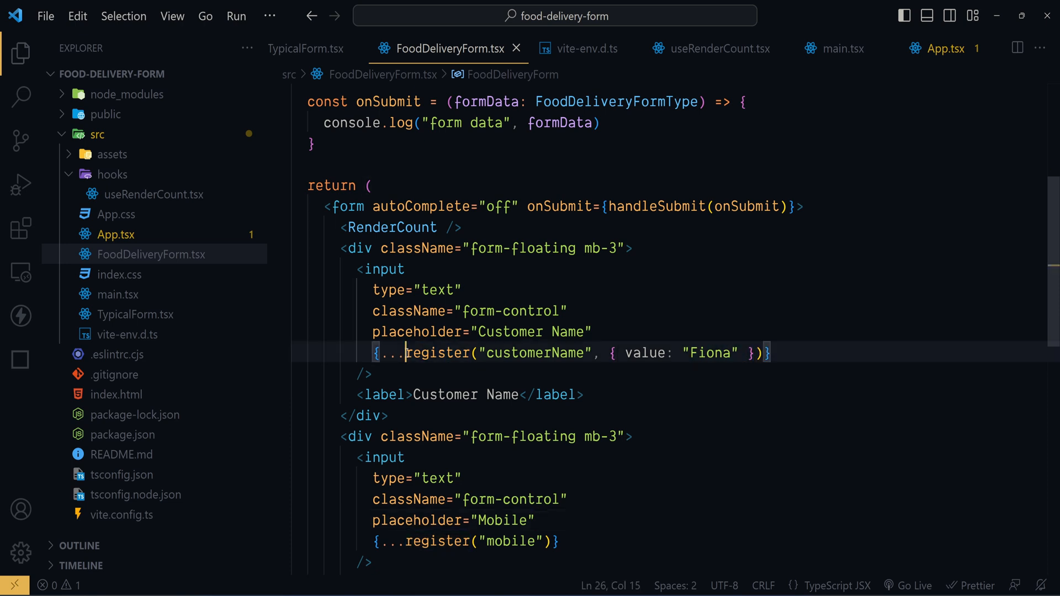
{"action": "left_click_drag", "start_coordinate": [404, 352], "coordinate": [771, 353]}
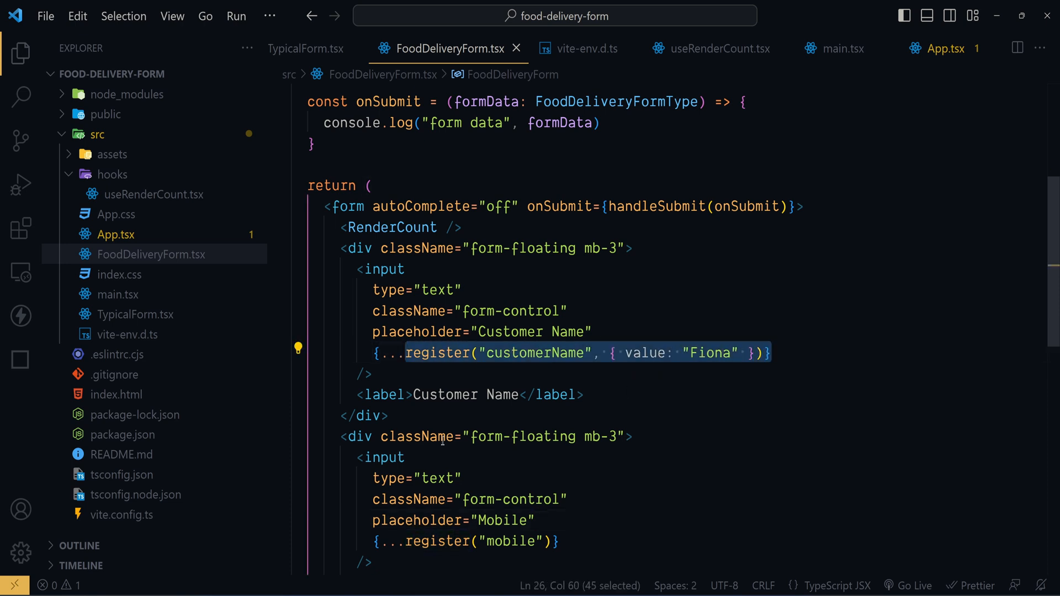
{"action": "left_click", "coordinate": [464, 541]}
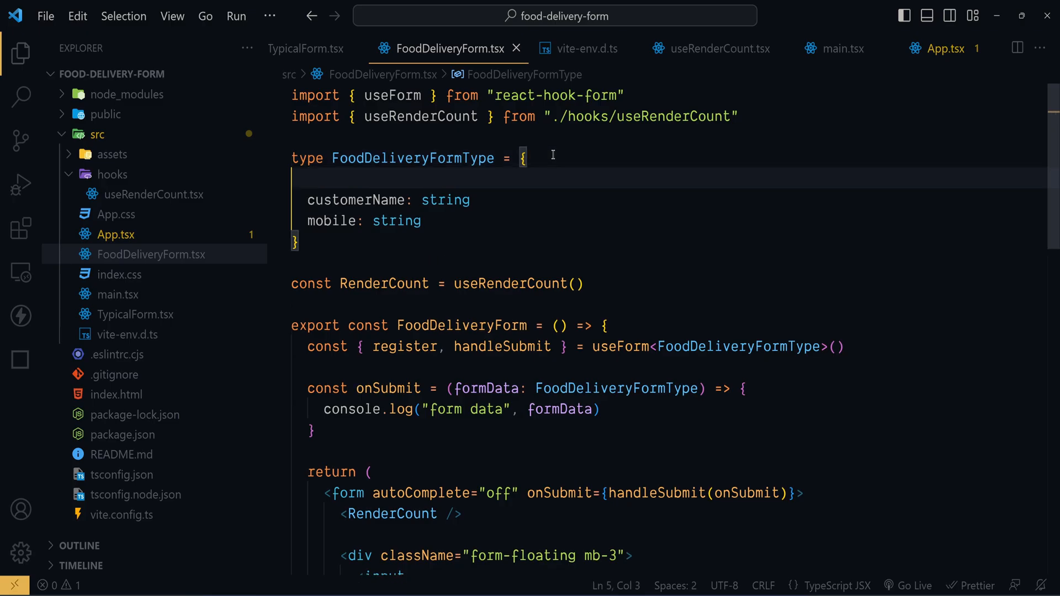
Add an orderNo: number field to FoodDeliveryFormType and begin an email entry
{"action": "type", "text": "orderNo"}
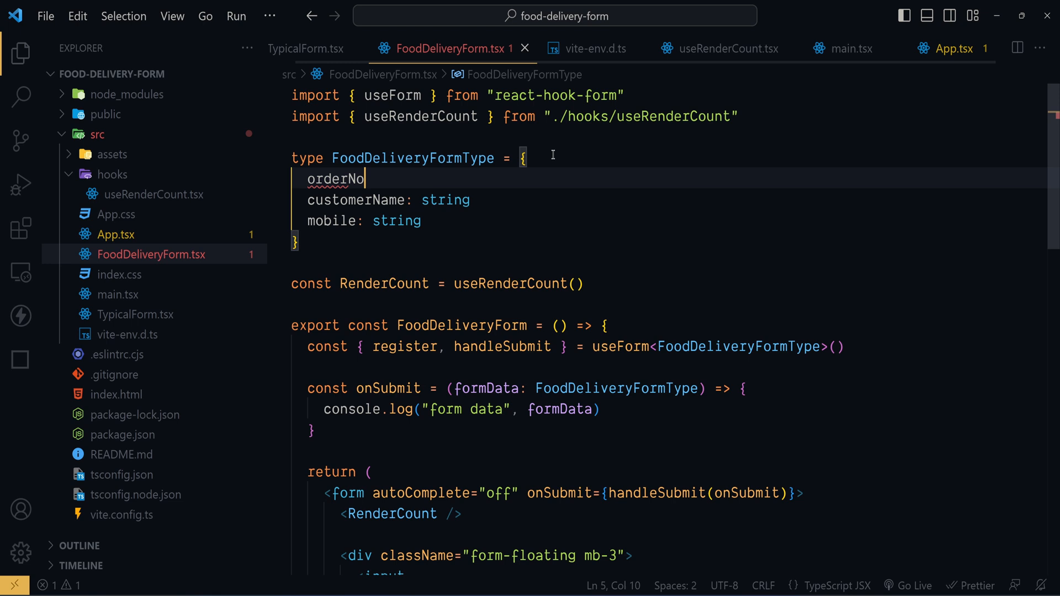
{"action": "type", "text": ":number,"}
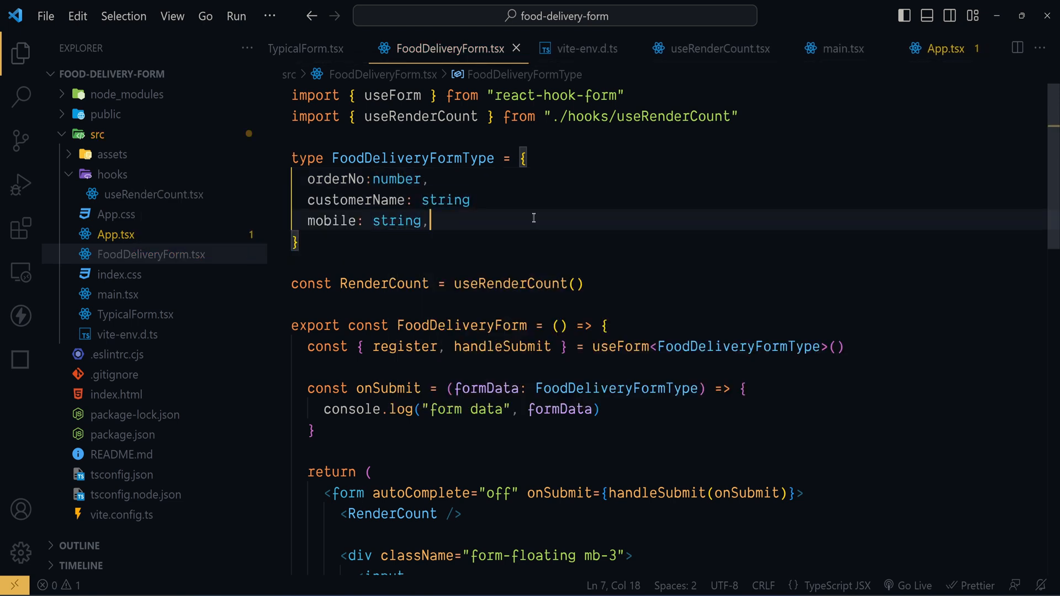
{"action": "type", "text": "email:"}
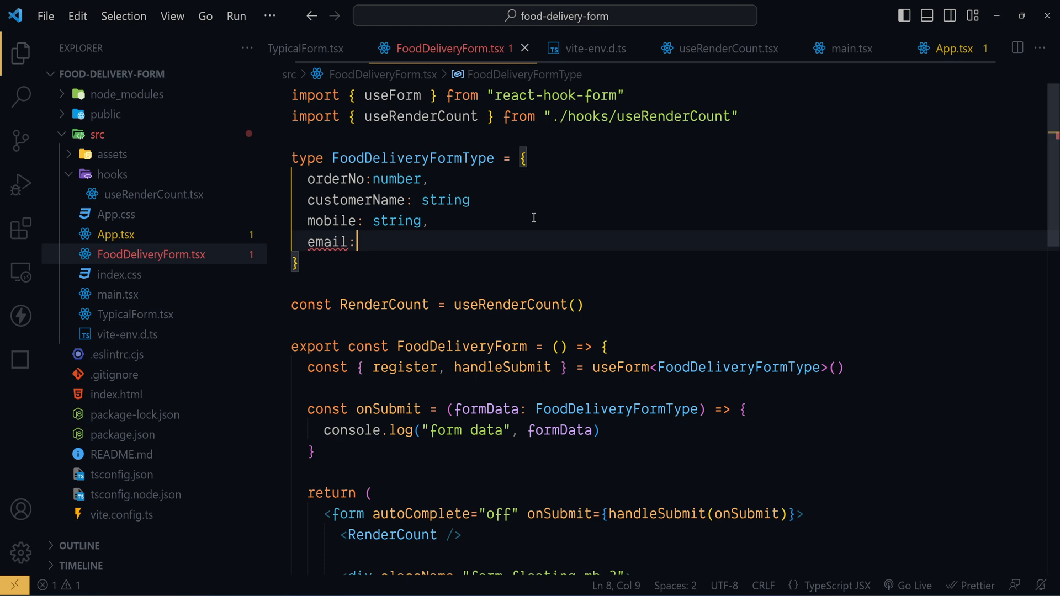
{"action": "scroll", "scroll_direction": "down", "scroll_amount": 3}
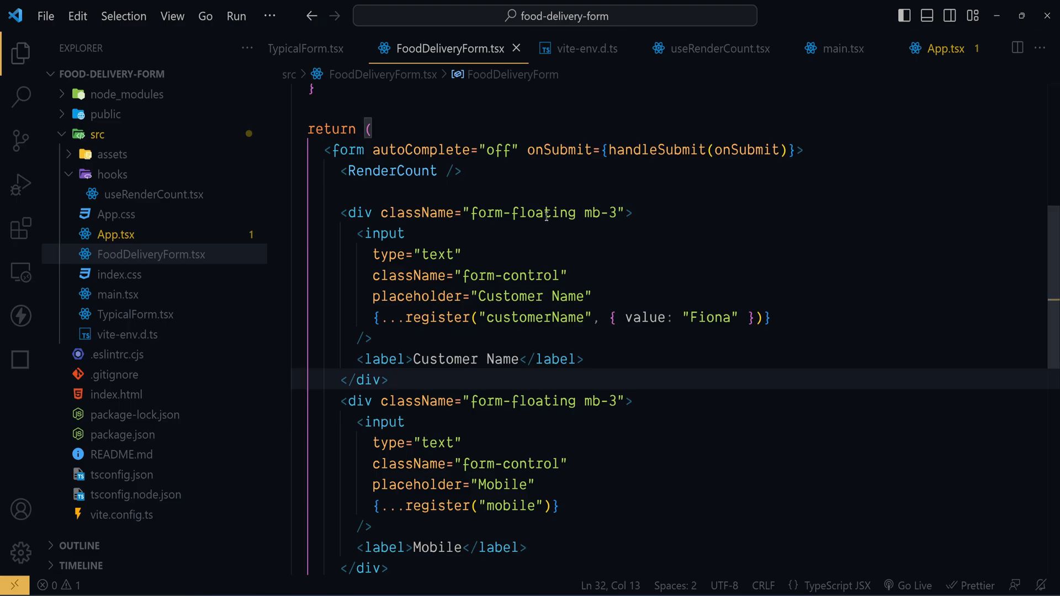
Expand the Emmet abbreviation div.row.mb-2>div.col*2 into a row with two column divs
{"action": "type", "text": "di"}
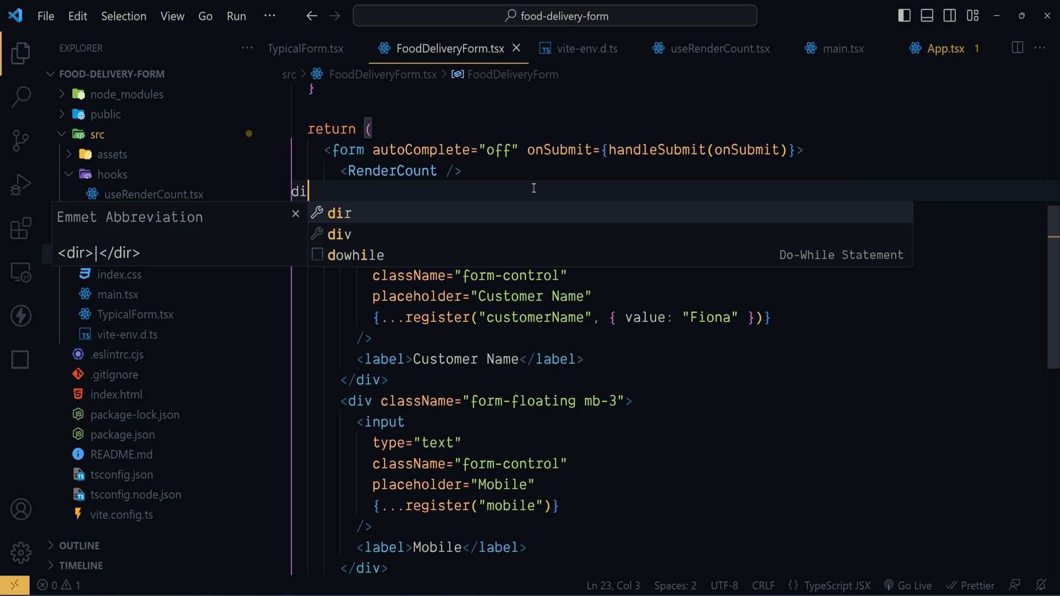
{"action": "type", "text": "v."}
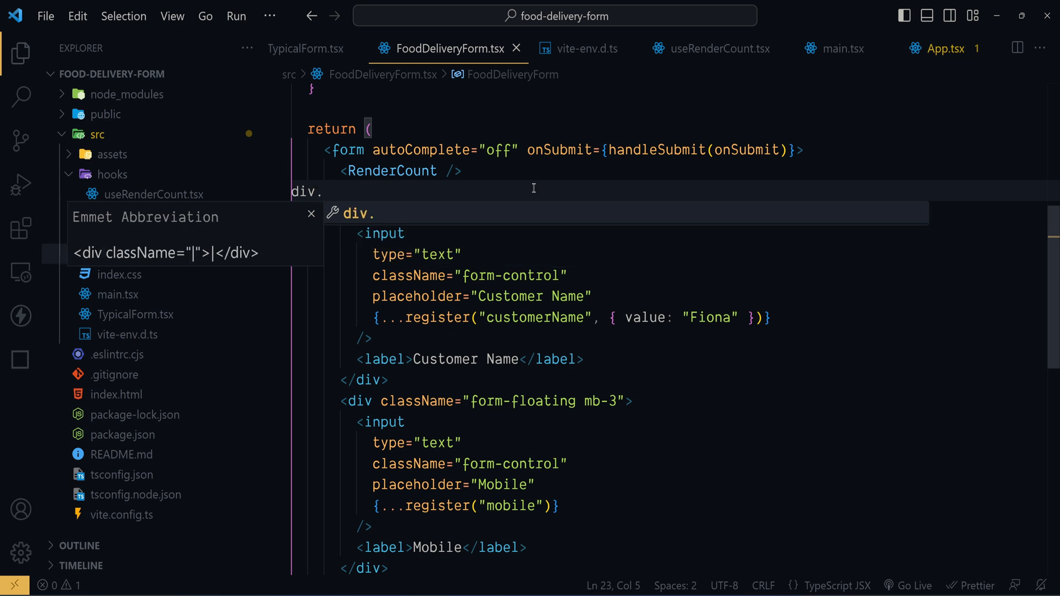
{"action": "type", "text": "row"}
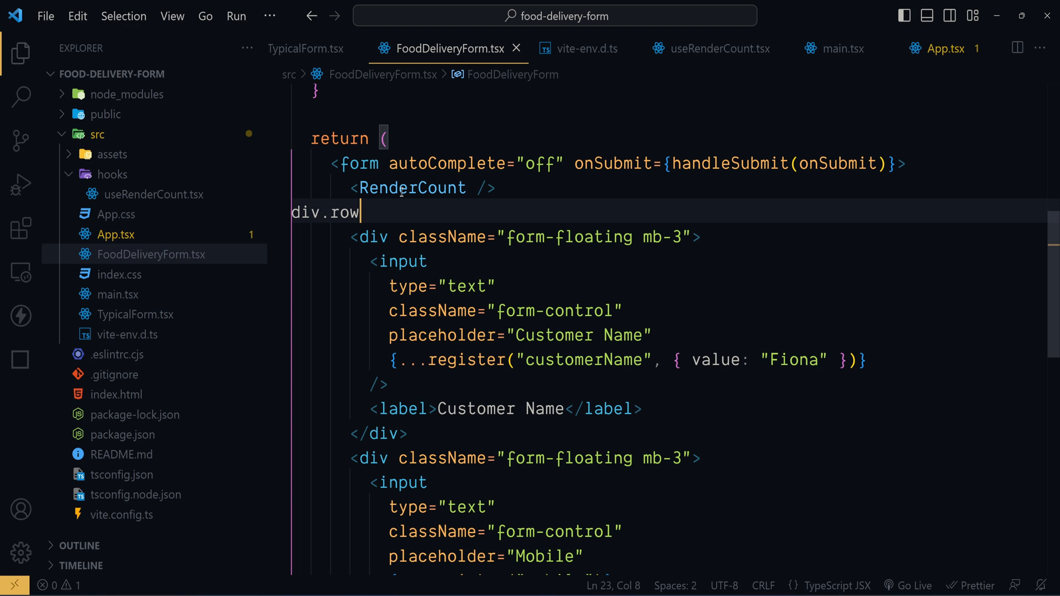
{"action": "type", "text": ".mb"}
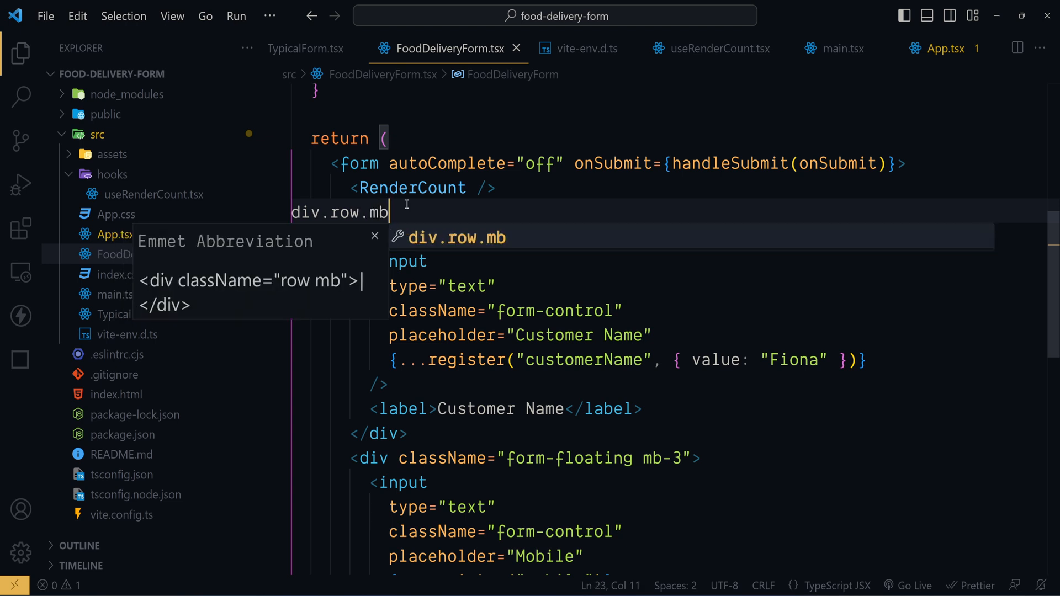
{"action": "type", "text": "-2"}
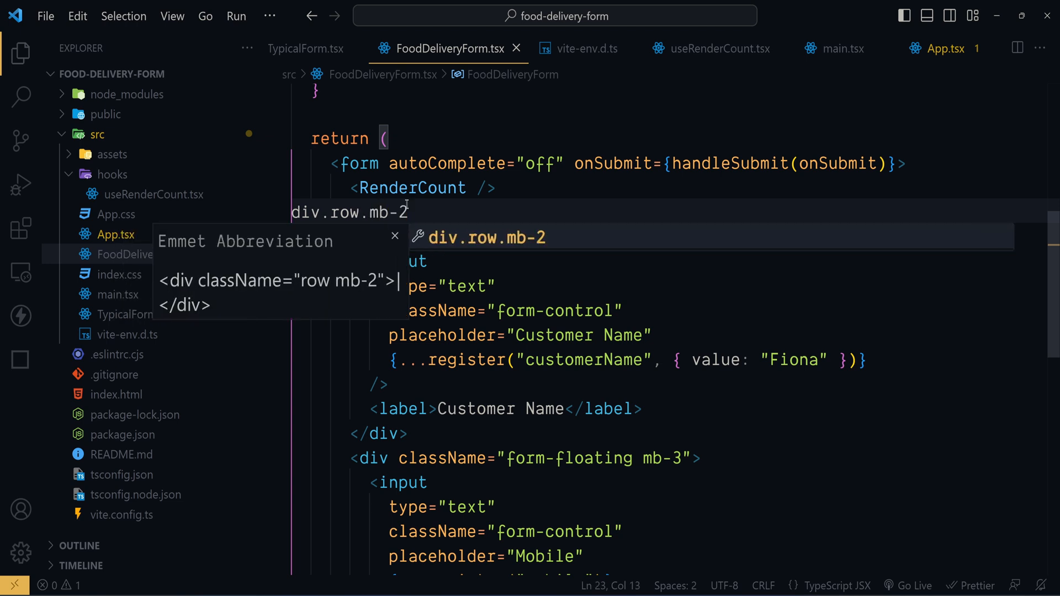
{"action": "type", "text": ">"}
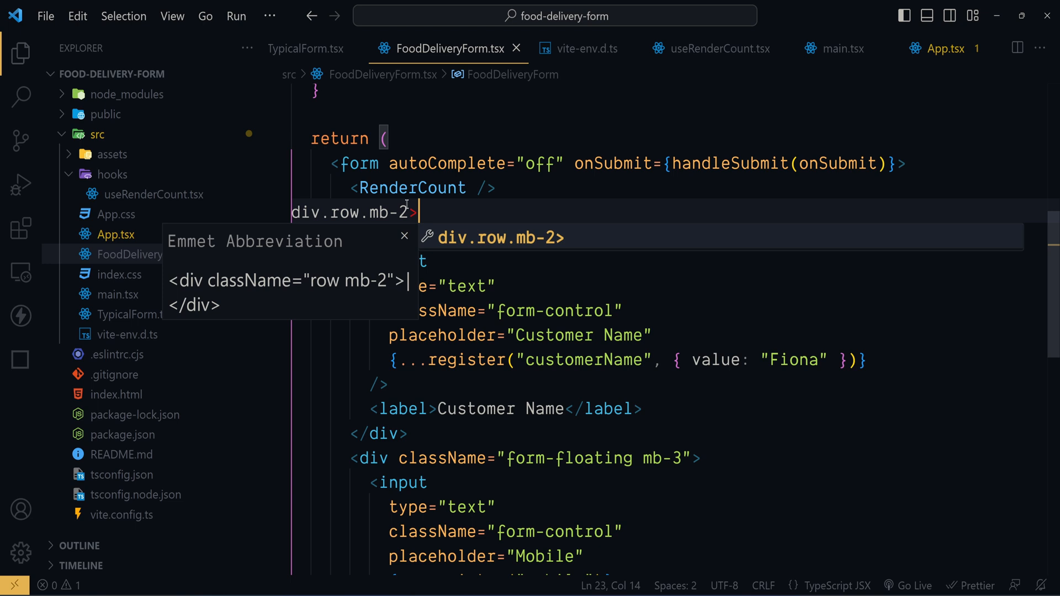
{"action": "type", "text": ">div.col"}
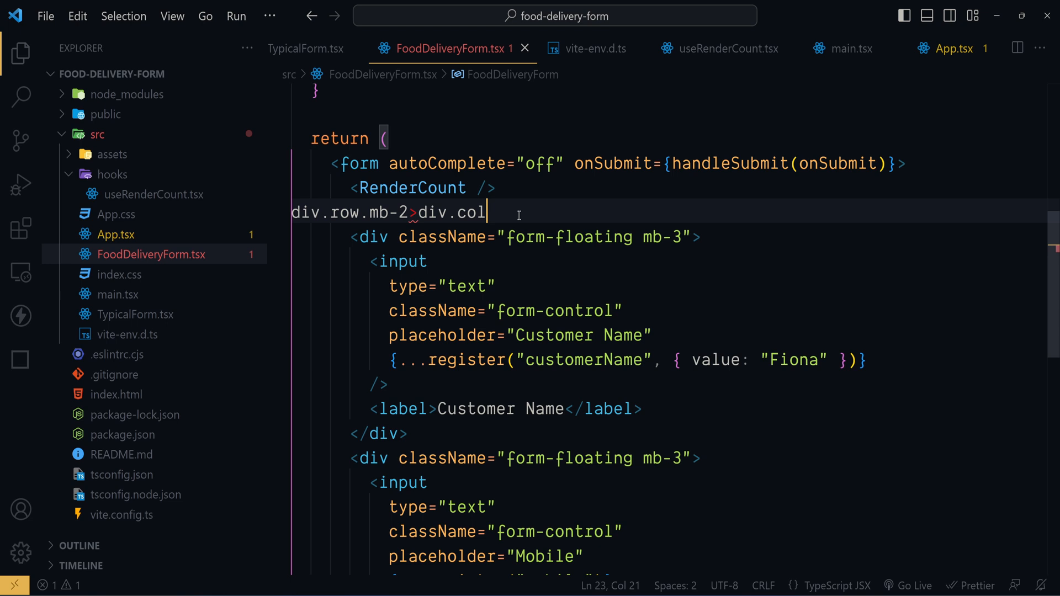
{"action": "type", "text": "*2"}
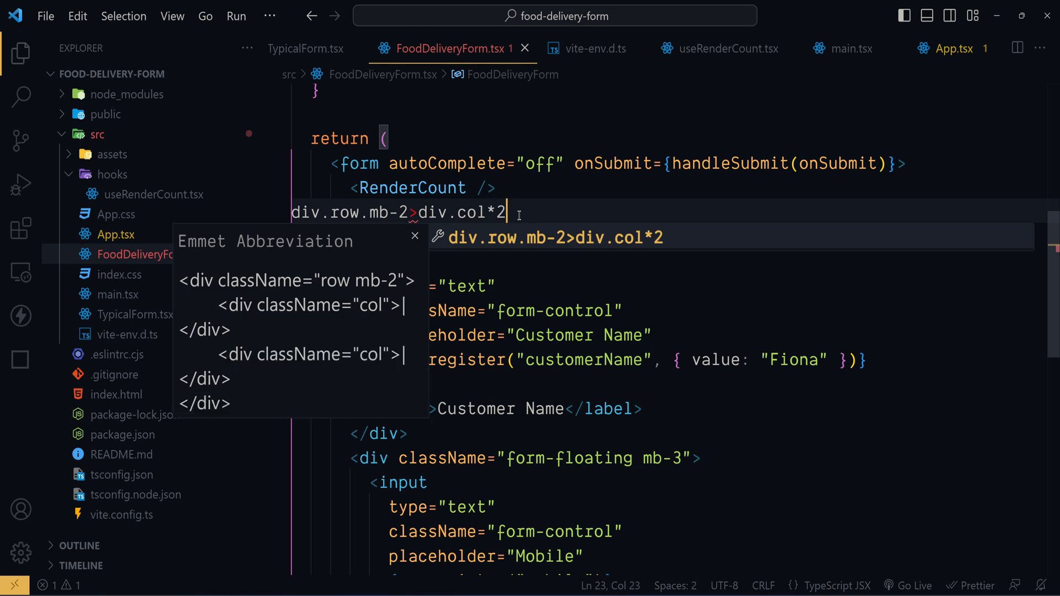
{"action": "key", "text": "Tab"}
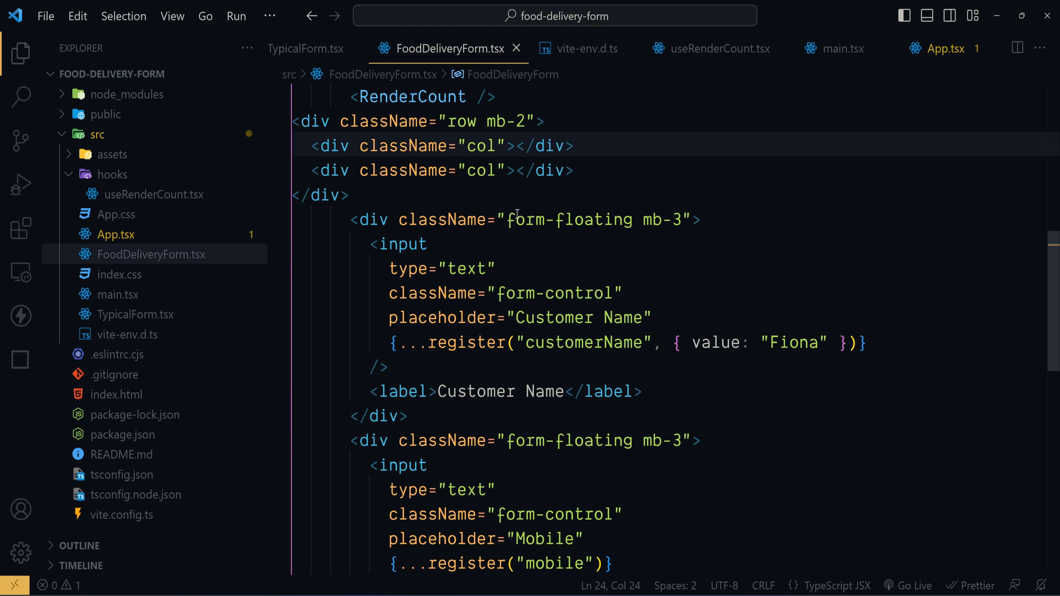
{"action": "key", "text": "Enter"}
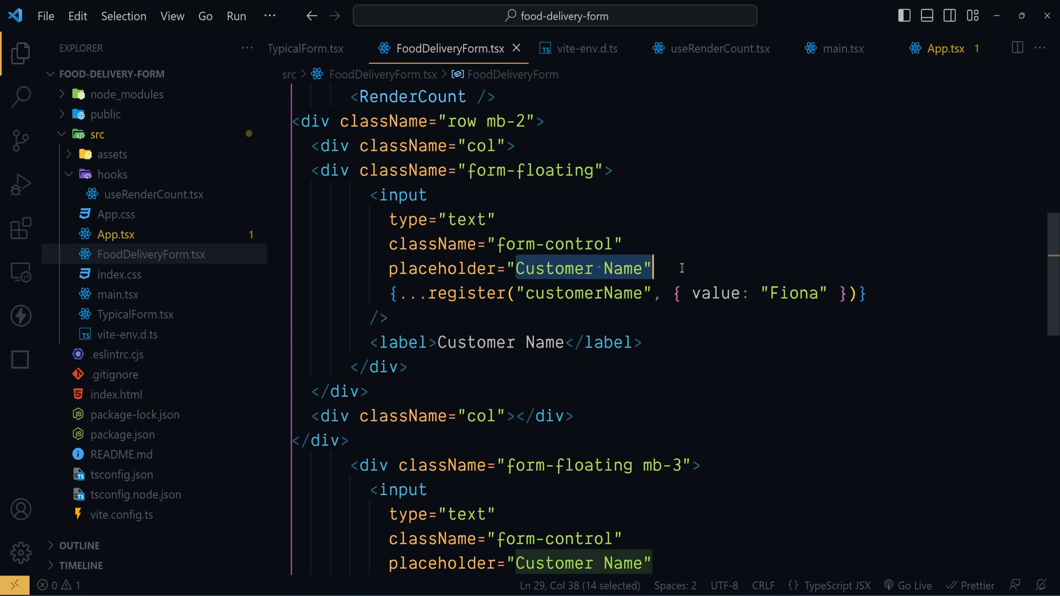
Relabel the first column's input as '#Order No.' and register it as orderNo
{"action": "type", "text": "#"}
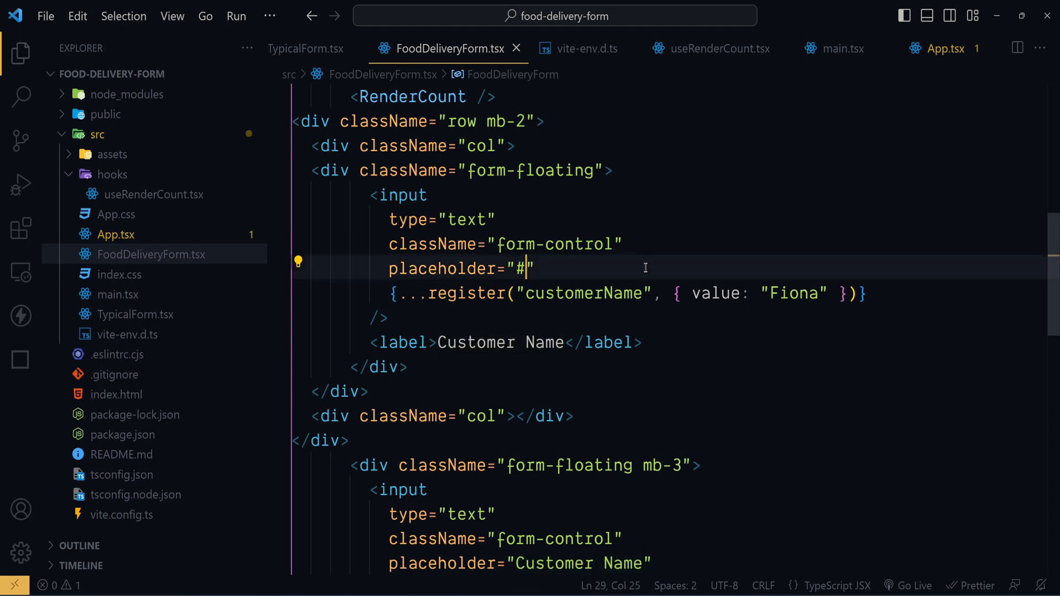
{"action": "type", "text": "Order No."}
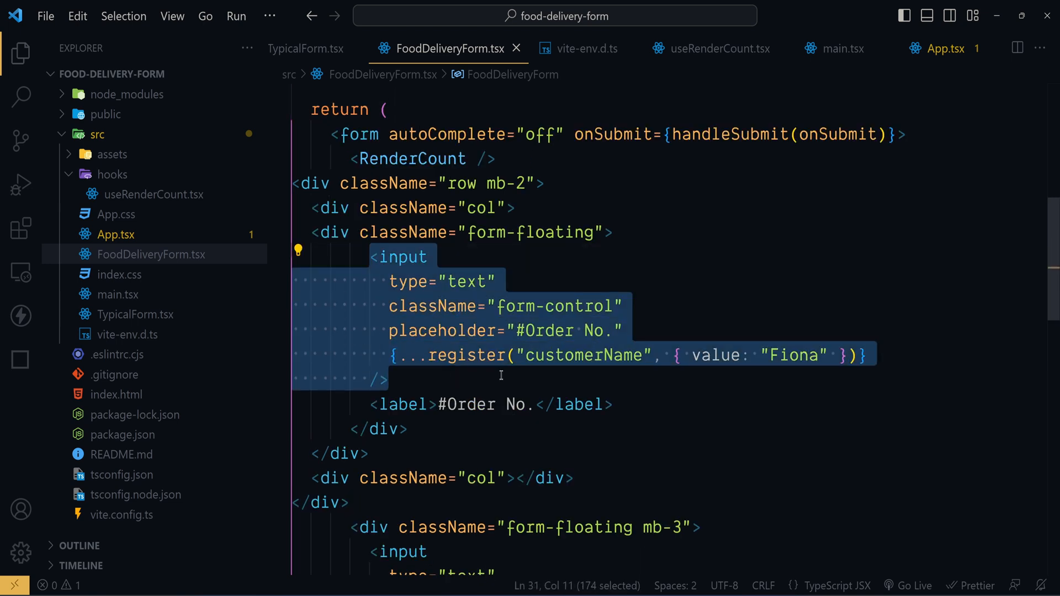
{"action": "double_click", "coordinate": [584, 355]}
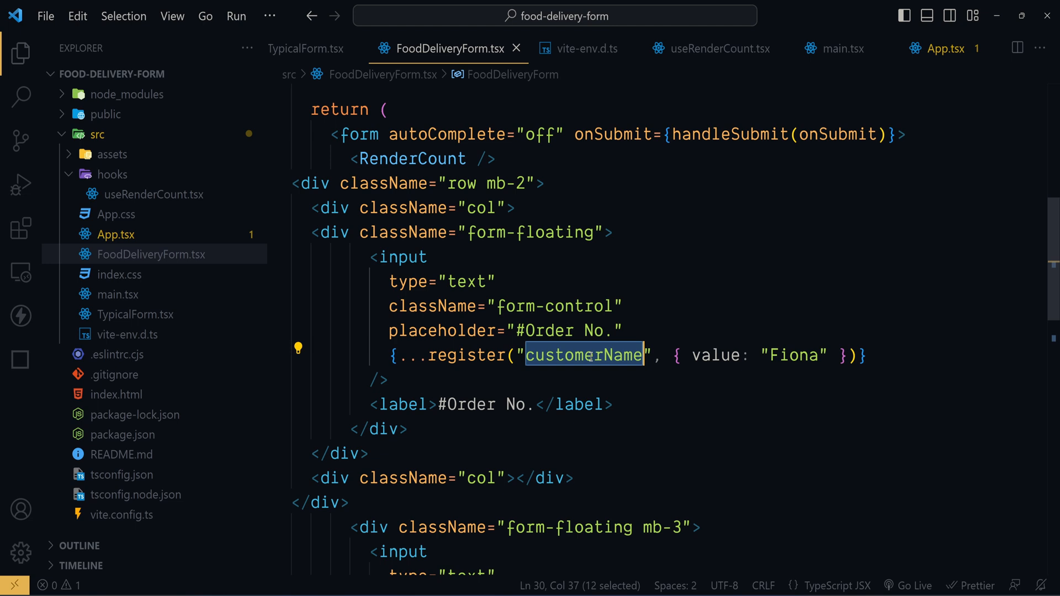
{"action": "type", "text": "order"}
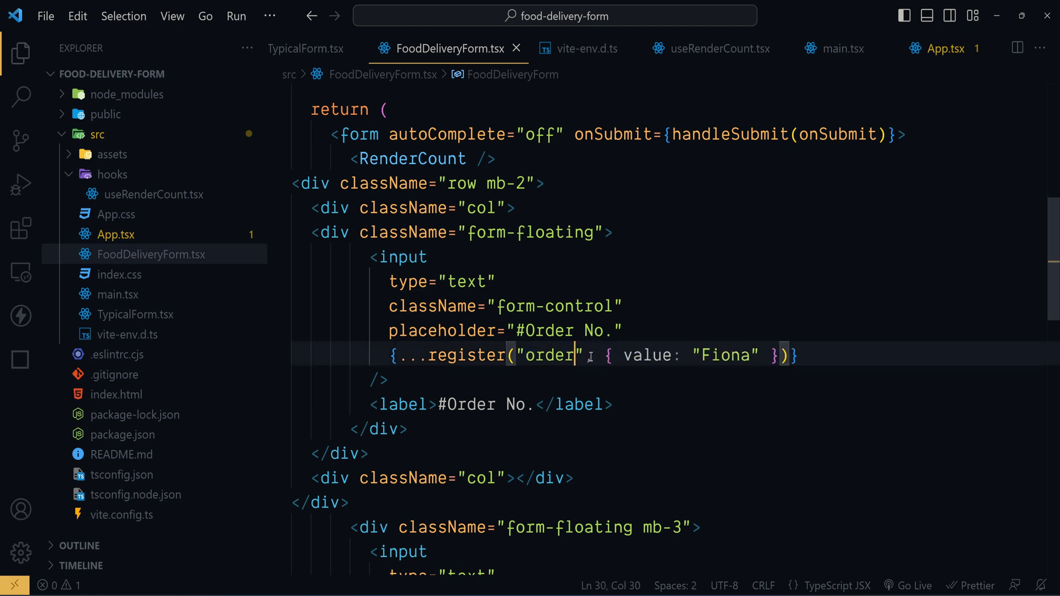
{"action": "type", "text": "No"}
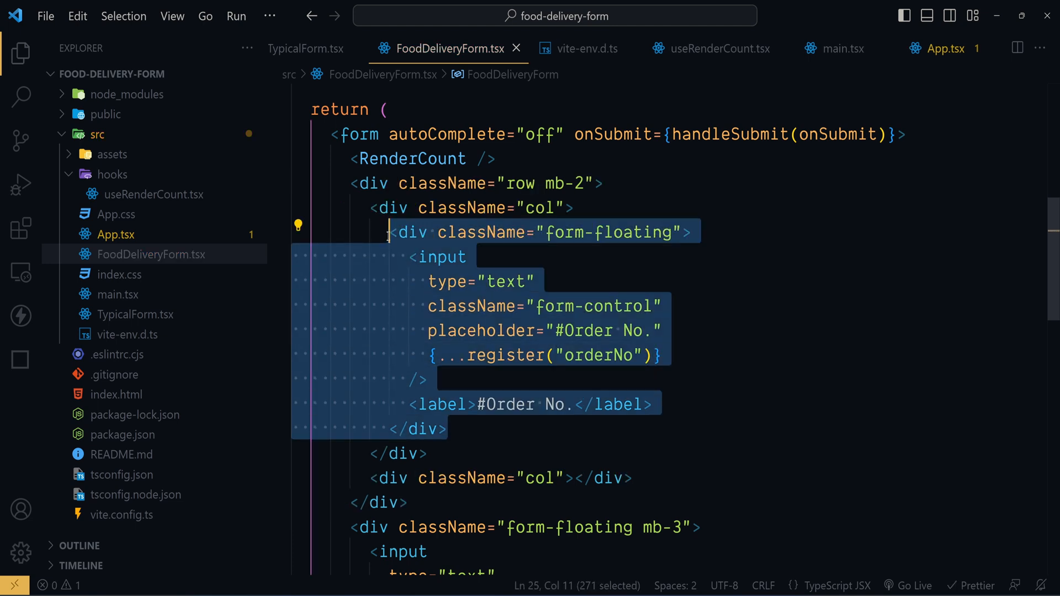
Move the Mobile form-floating block into the row's second column div
{"action": "scroll", "scroll_direction": "down", "scroll_amount": 3}
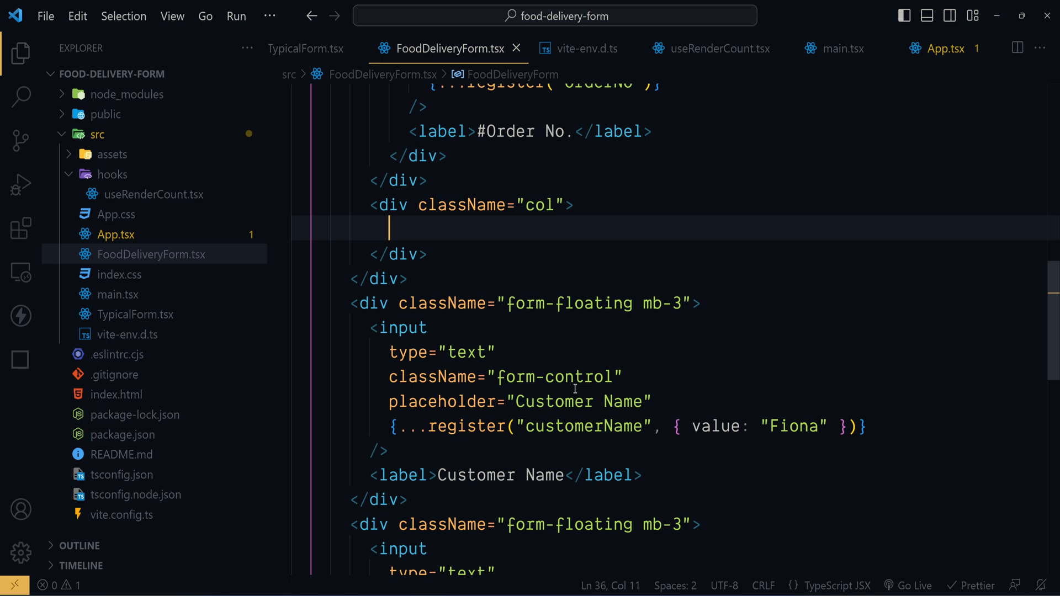
{"action": "scroll", "scroll_direction": "down", "scroll_amount": 3}
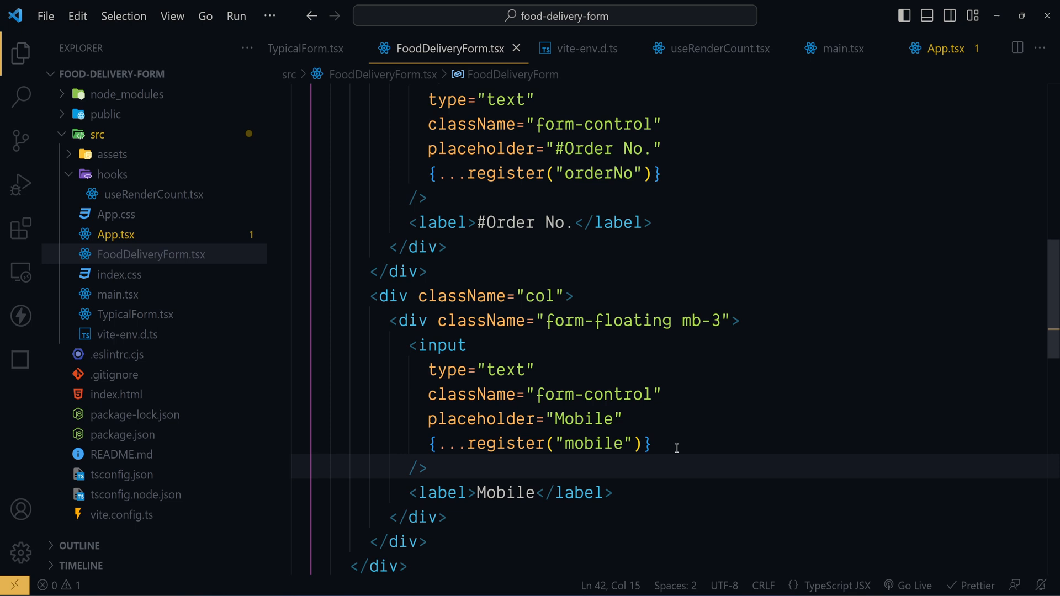
{"action": "left_click_drag", "start_coordinate": [427, 395], "coordinate": [649, 444]}
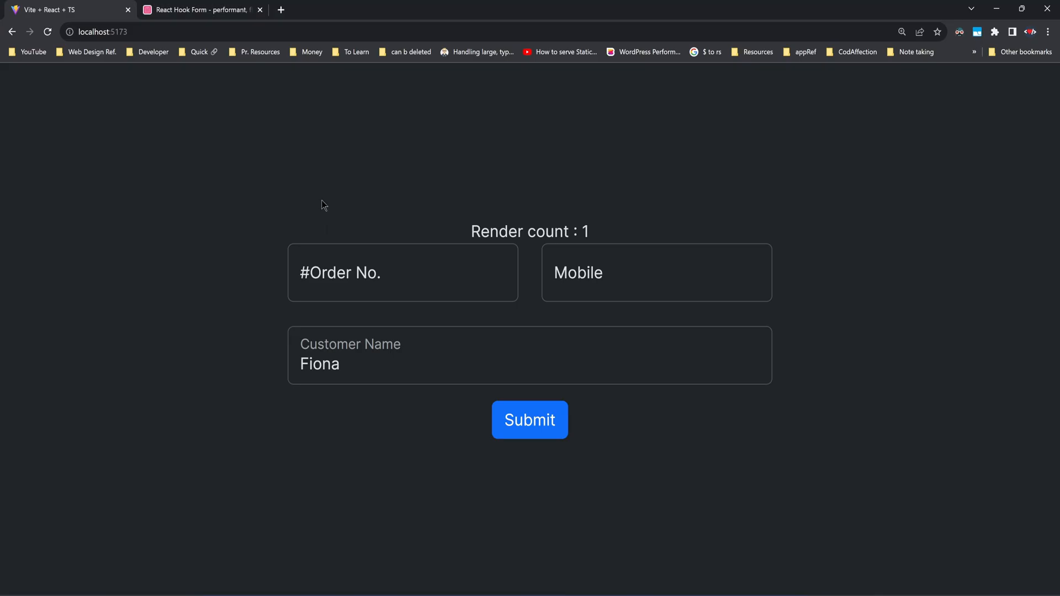
{"action": "mouse_move", "coordinate": [202, 274]}
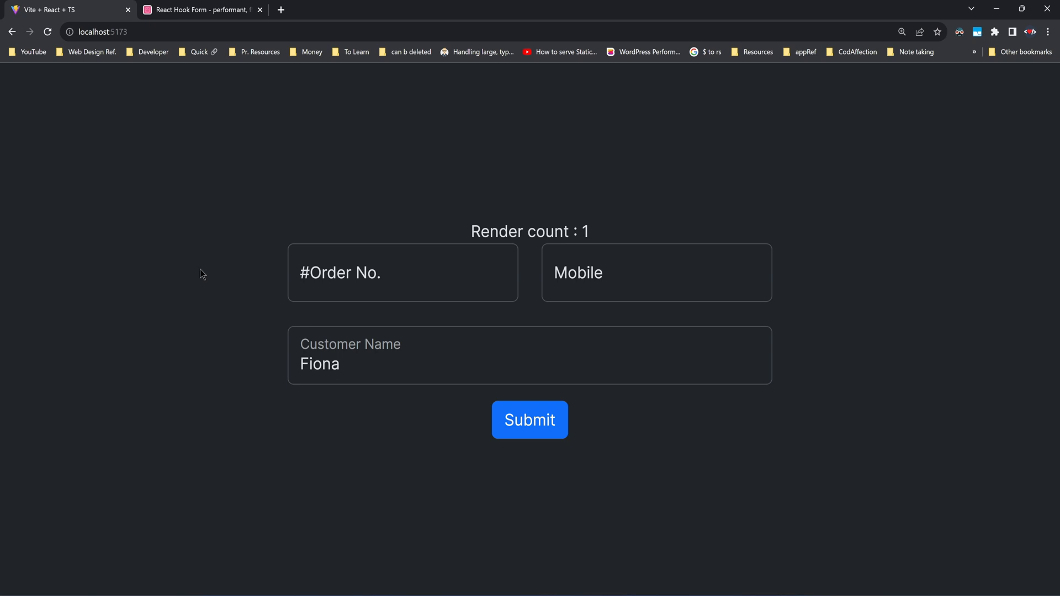
{"action": "mouse_move", "coordinate": [592, 575]}
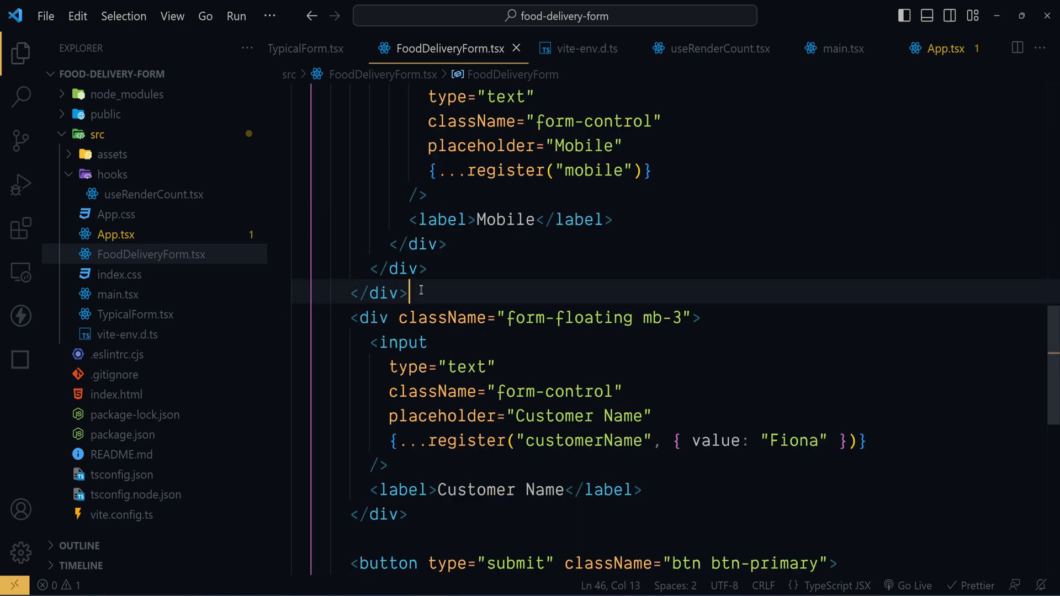
Expand div.row>div.col*2 and move the Customer Name field into the first column
{"action": "type", "text": "div"}
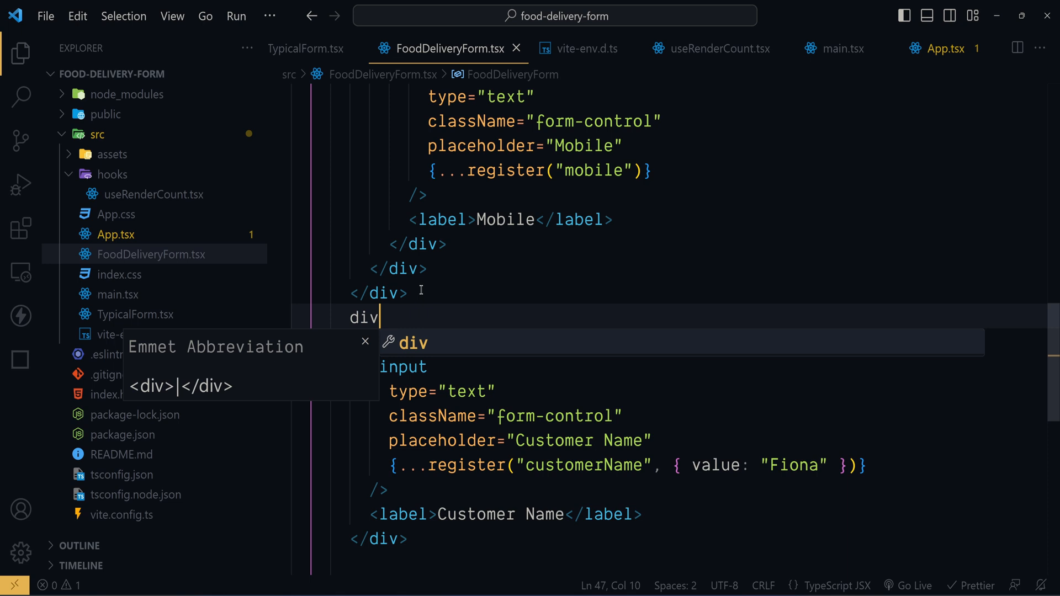
{"action": "type", "text": "."}
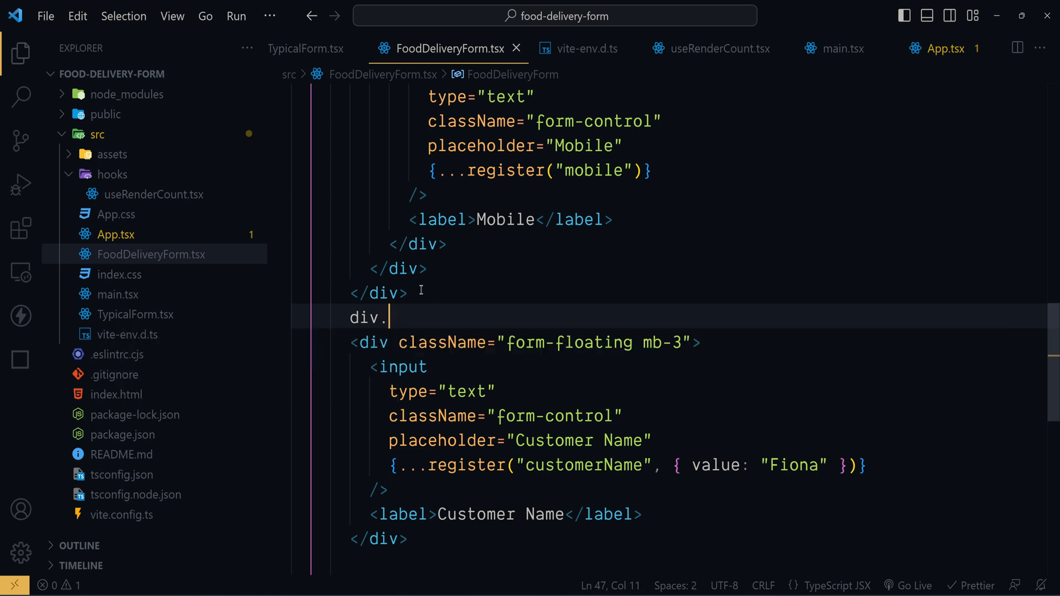
{"action": "type", "text": "row>div.co"}
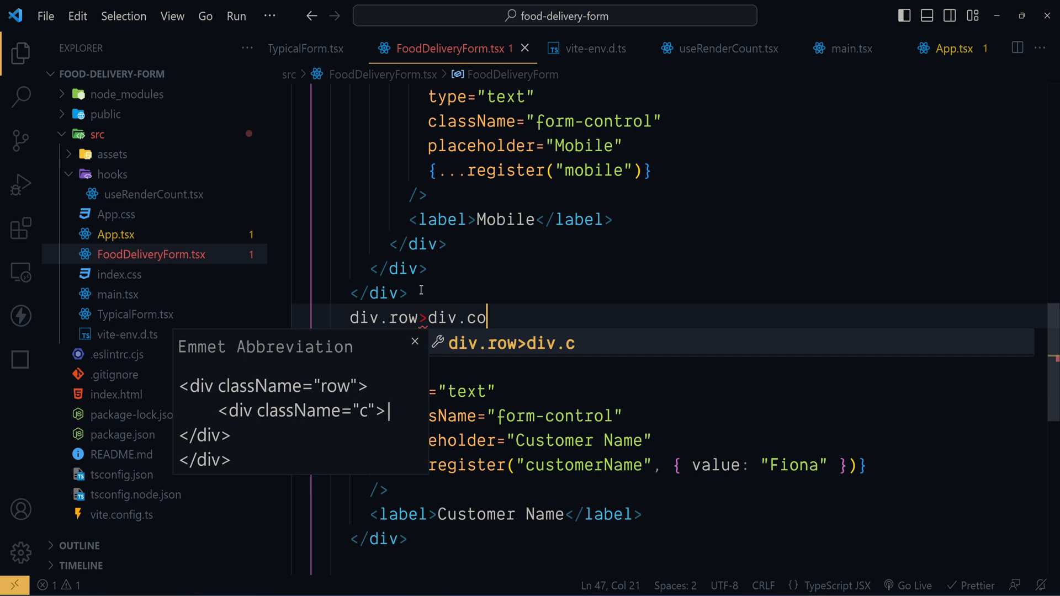
{"action": "type", "text": "l*"}
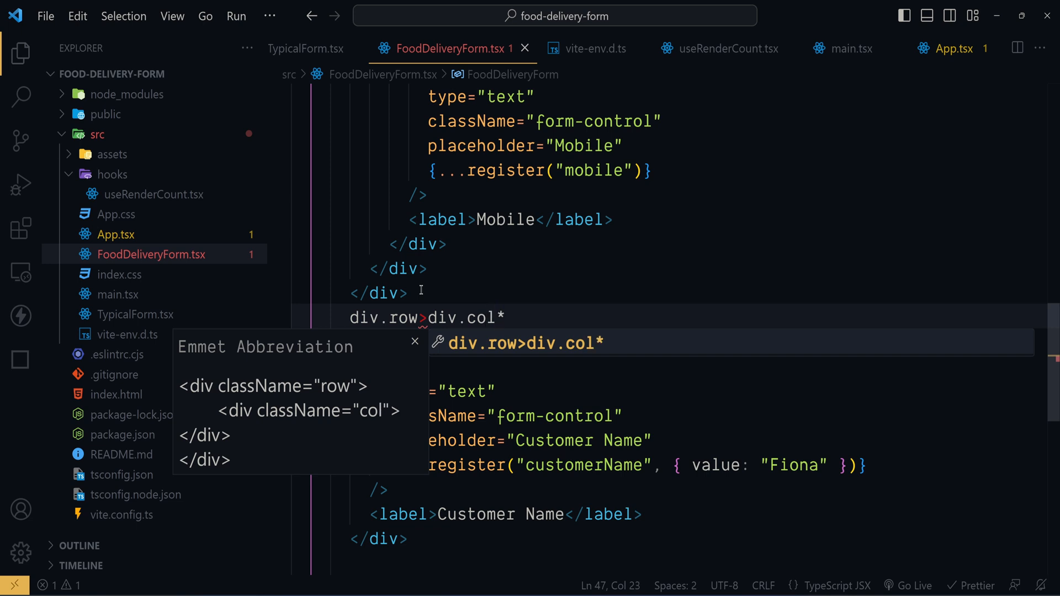
{"action": "key", "text": "Tab"}
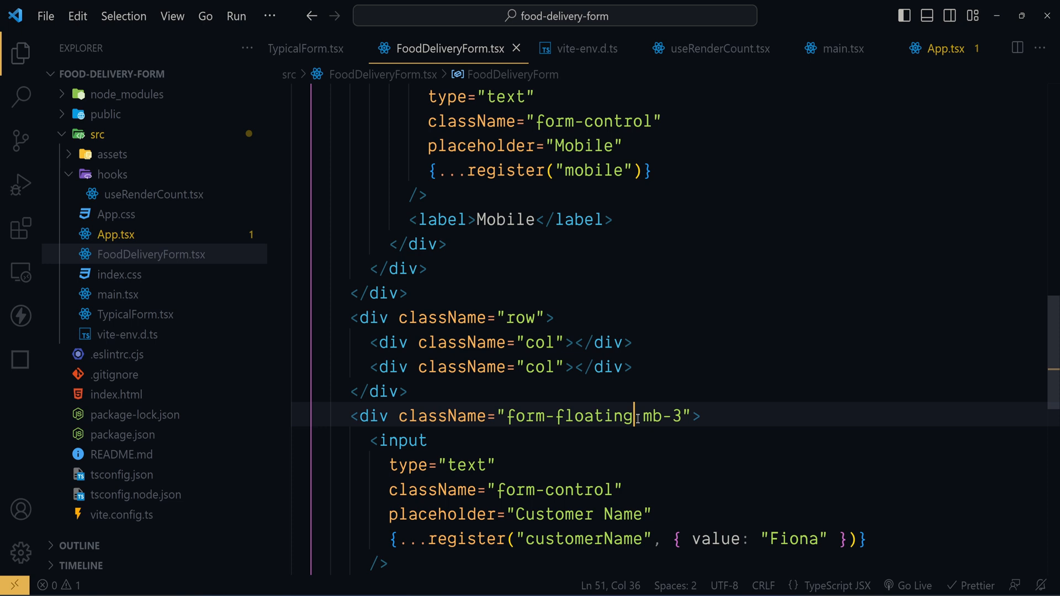
{"action": "key", "text": "Backspace"}
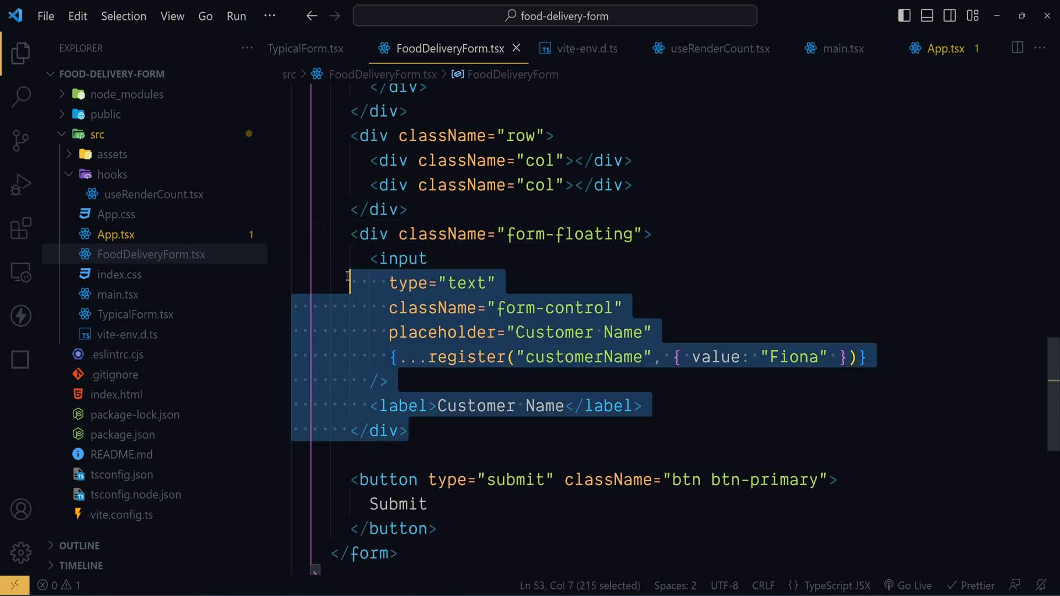
{"action": "key", "text": "Delete"}
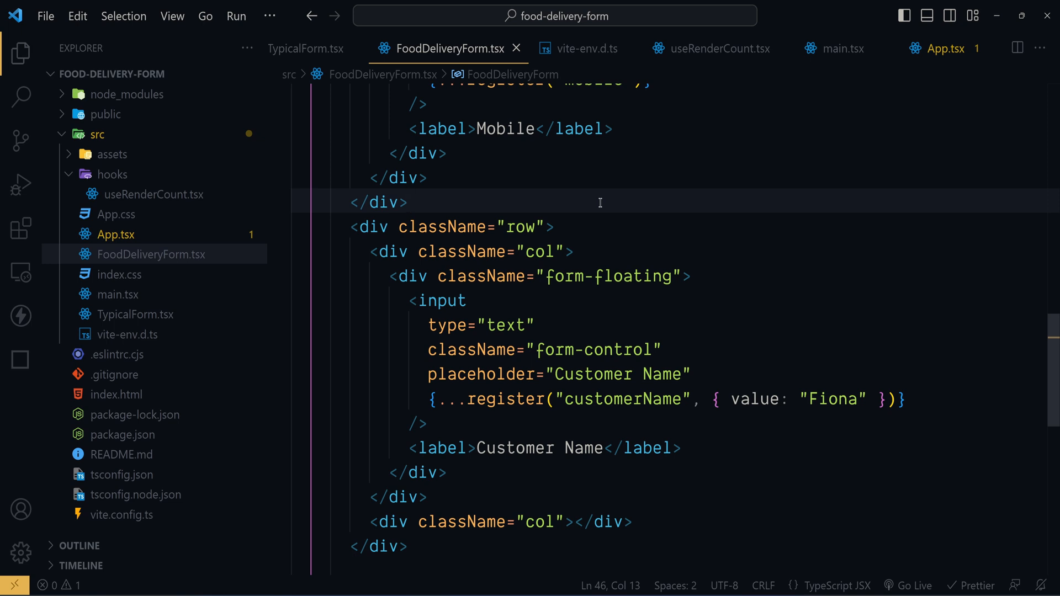
Make the second column an Email input registered as email, without Fiona, and add mb to the row
{"action": "left_click", "coordinate": [408, 202]}
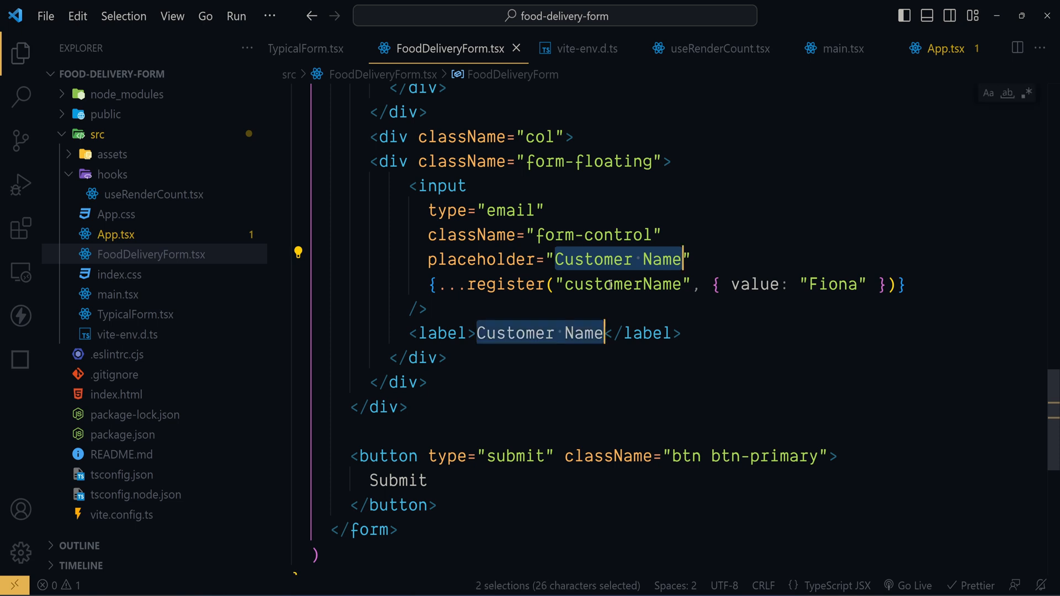
{"action": "type", "text": "Email"}
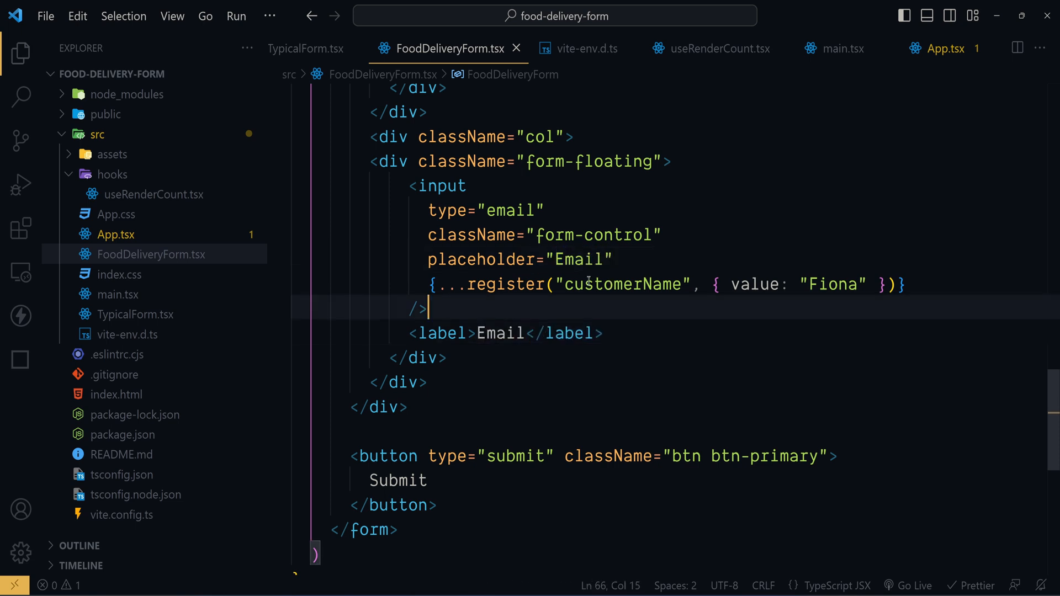
{"action": "type", "text": "email"}
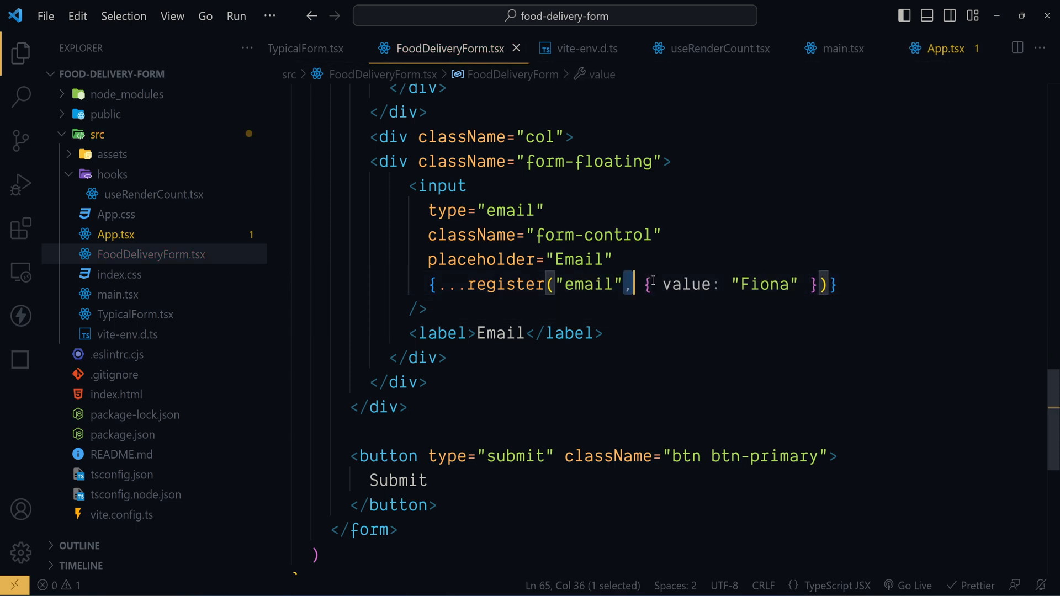
{"action": "key", "text": "Delete"}
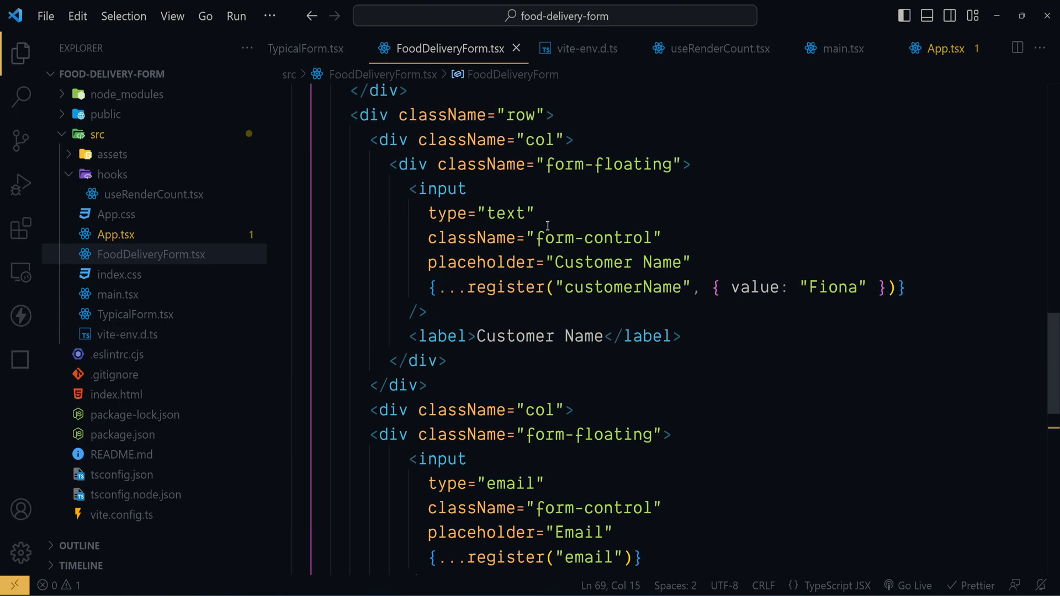
{"action": "type", "text": "mb"}
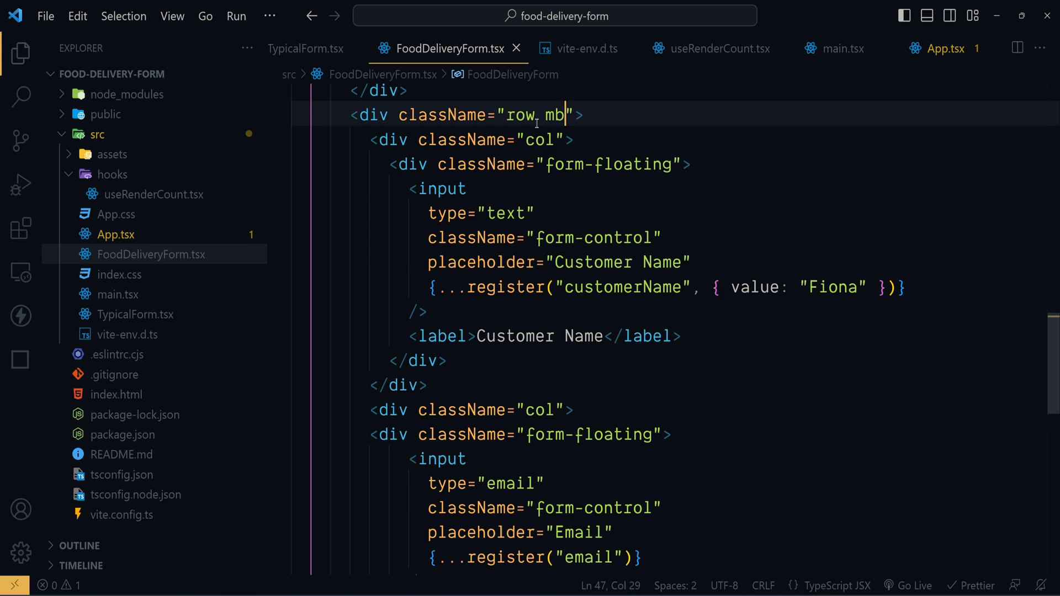
{"action": "left_click", "coordinate": [196, 9]}
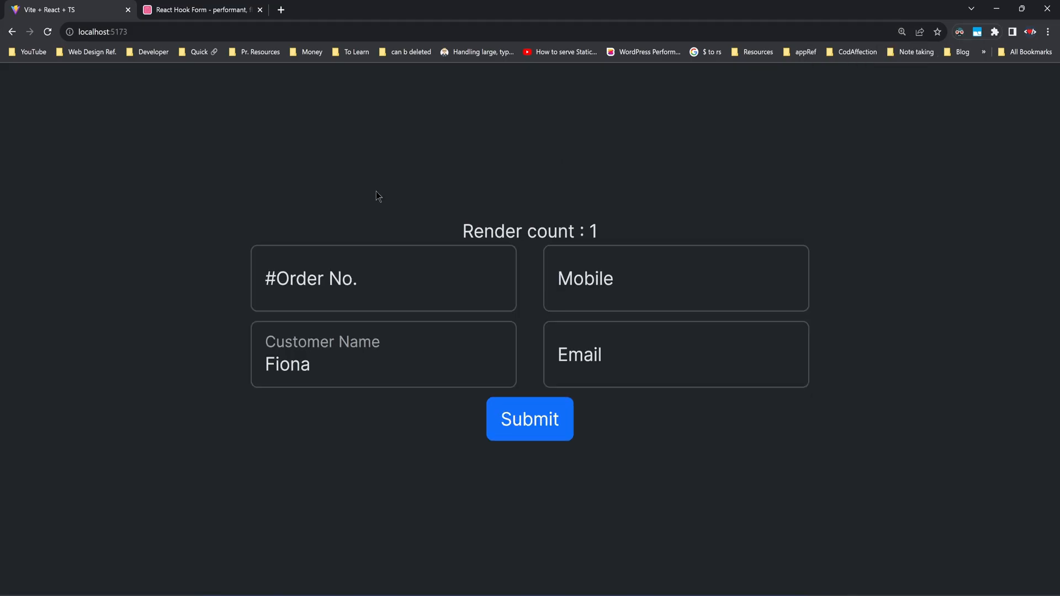
{"action": "mouse_move", "coordinate": [767, 398]}
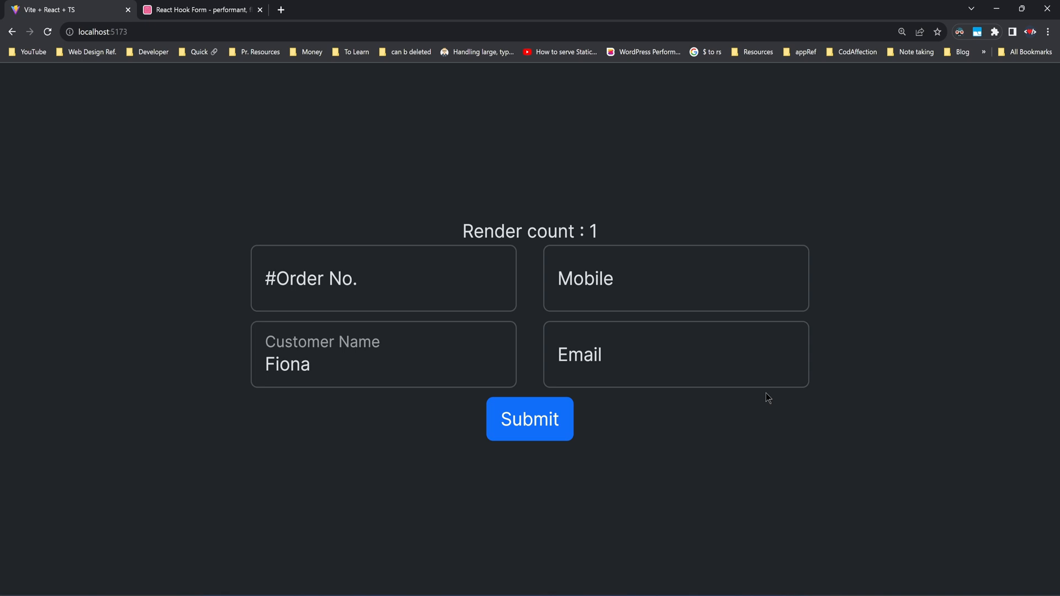
{"action": "left_click", "coordinate": [201, 10]}
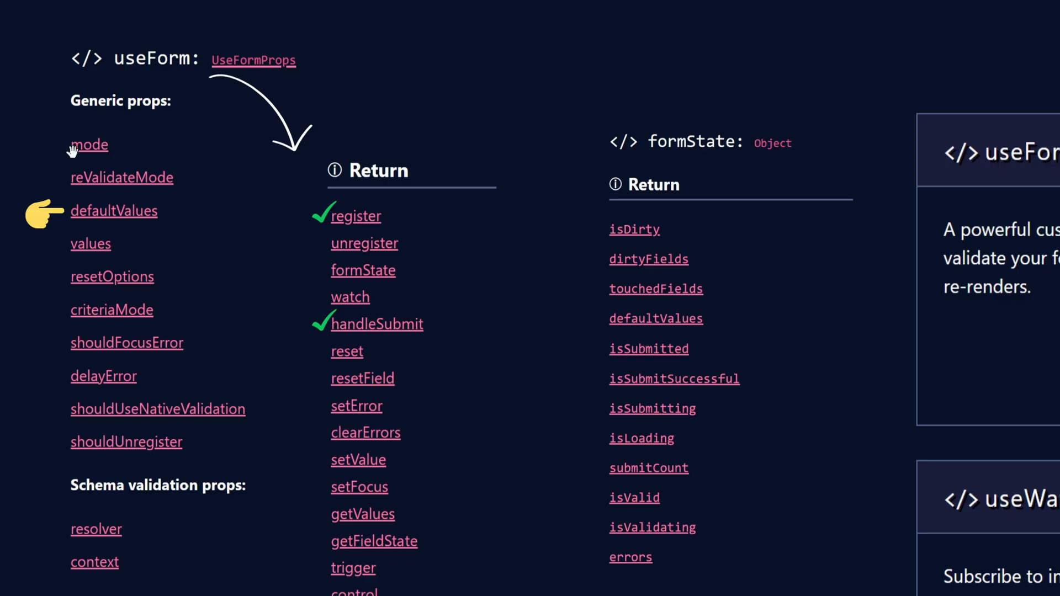
{"action": "mouse_move", "coordinate": [138, 61]}
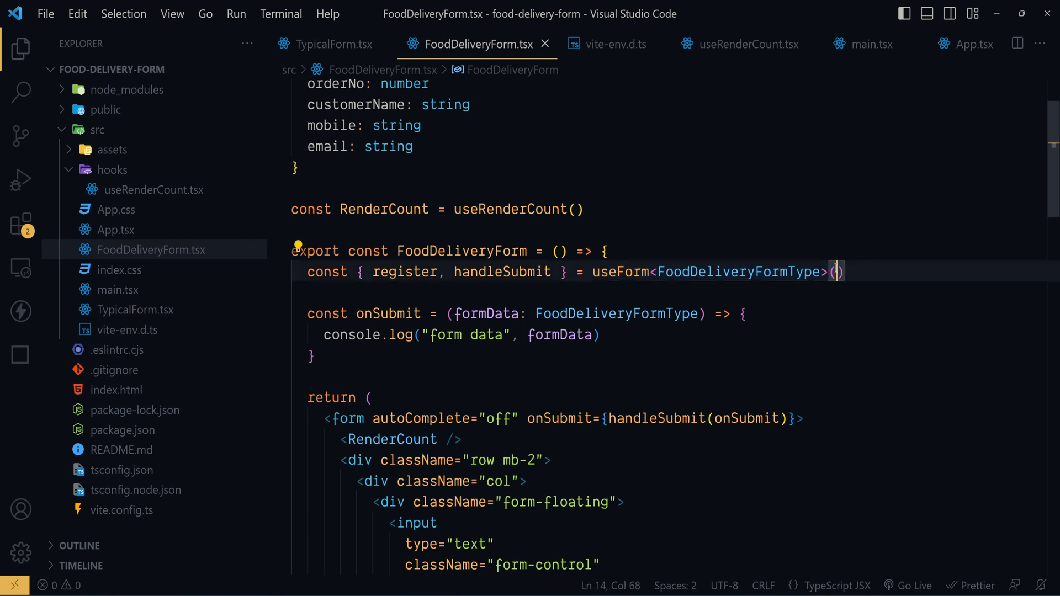
Set useForm defaultValues to empty strings, with orderNo as new Date().valueOf()
{"action": "type", "text": "defaultValues:"}
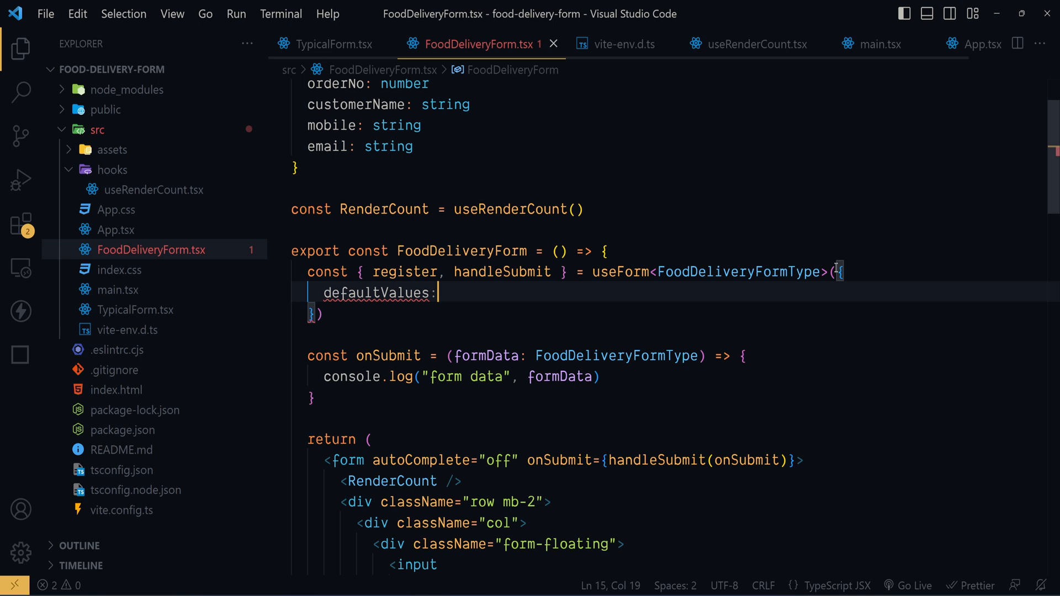
{"action": "type", "text": "{"}
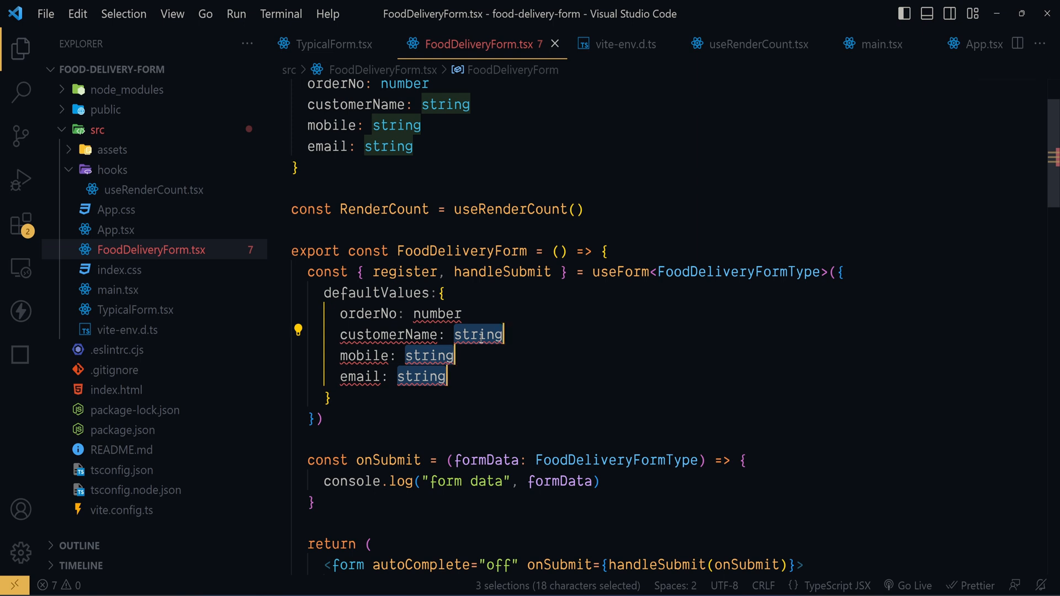
{"action": "type", "text": "\"\","}
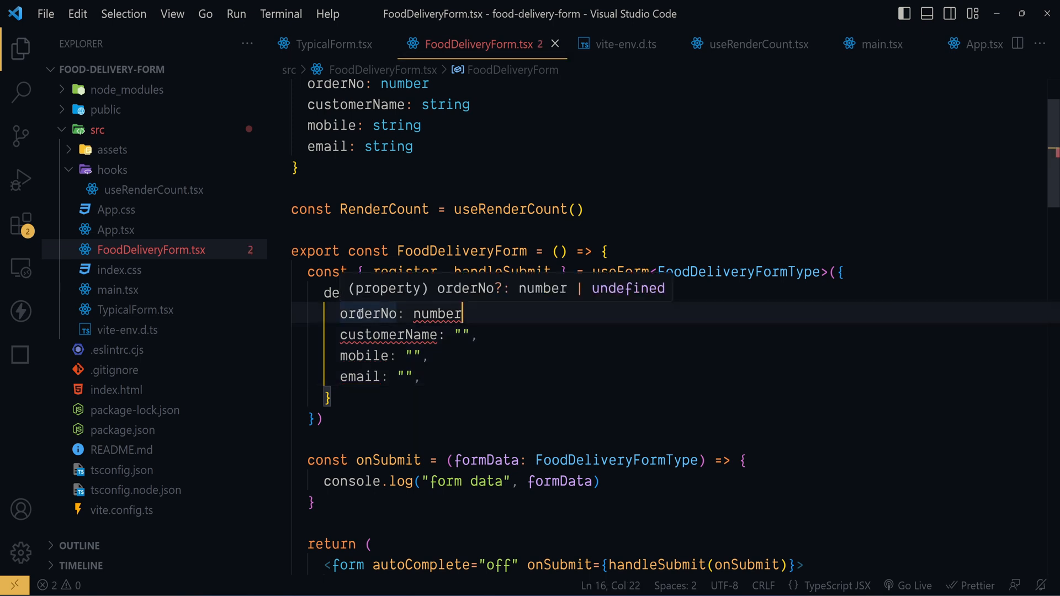
{"action": "double_click", "coordinate": [368, 313]}
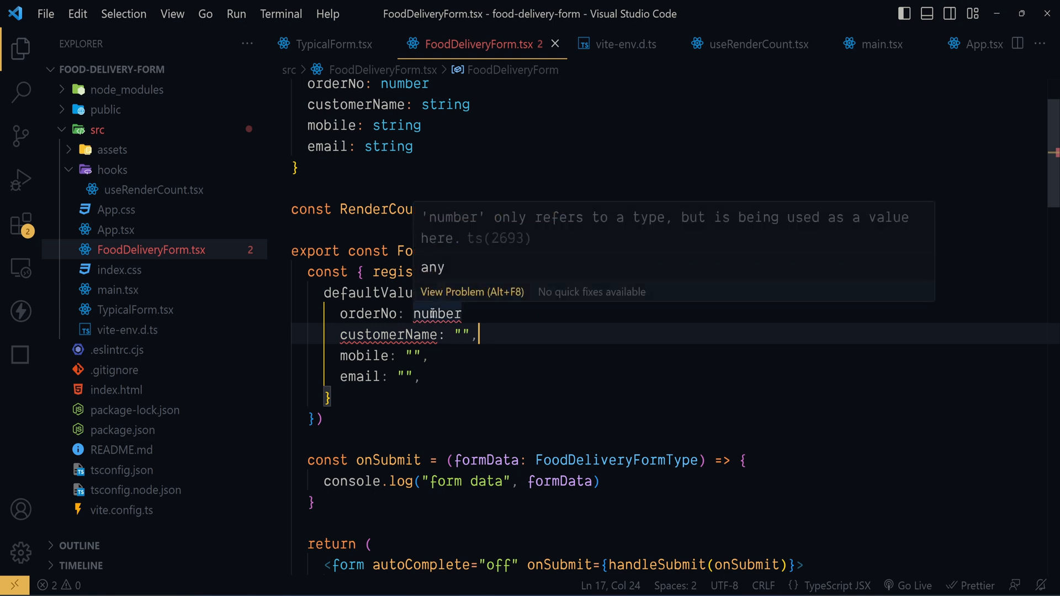
{"action": "double_click", "coordinate": [436, 313]}
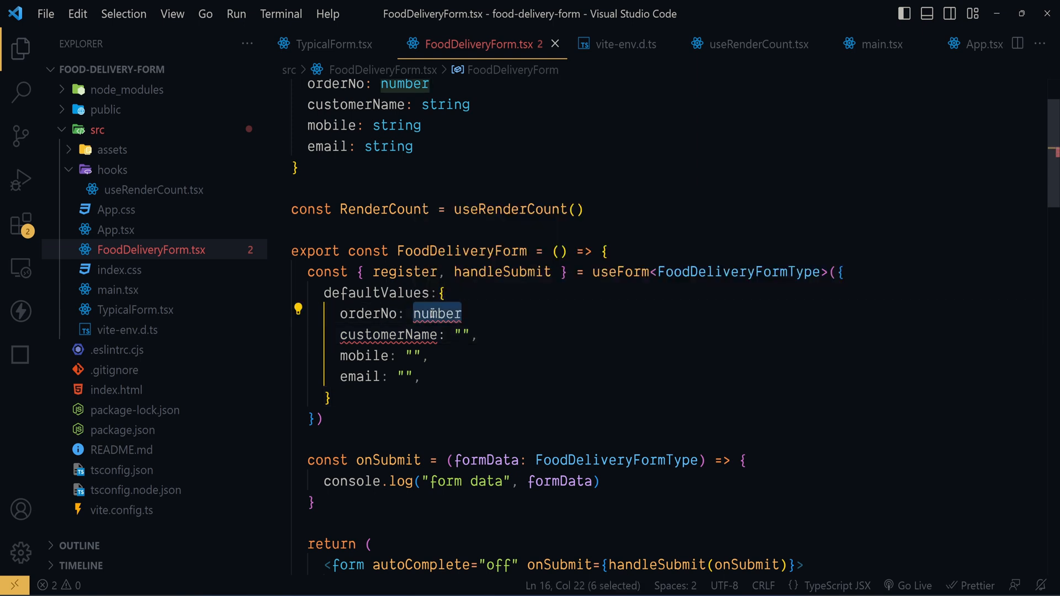
{"action": "type", "text": "new Datae"}
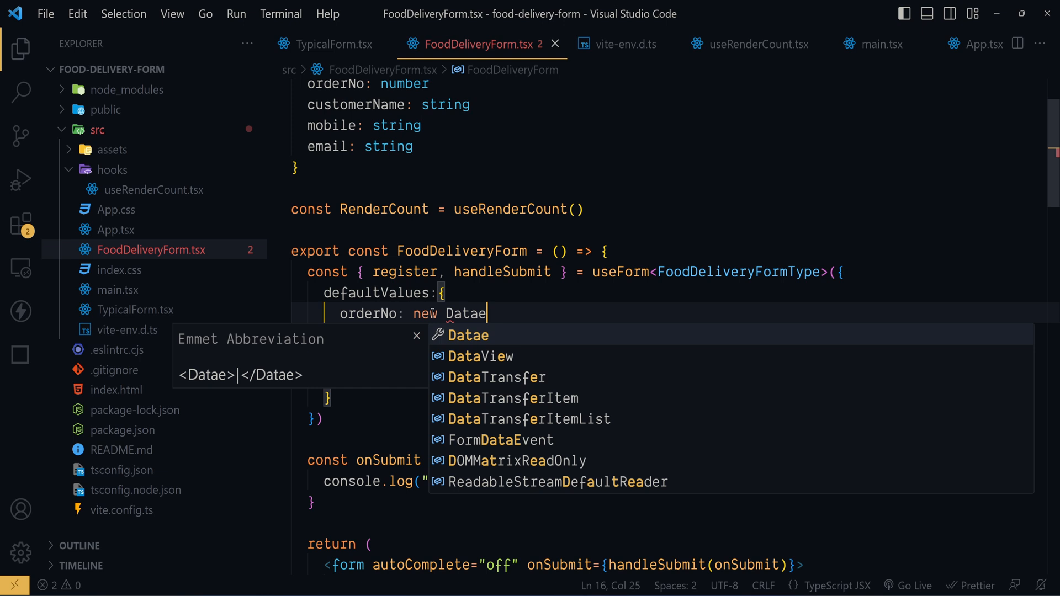
{"action": "type", "text": "().va"}
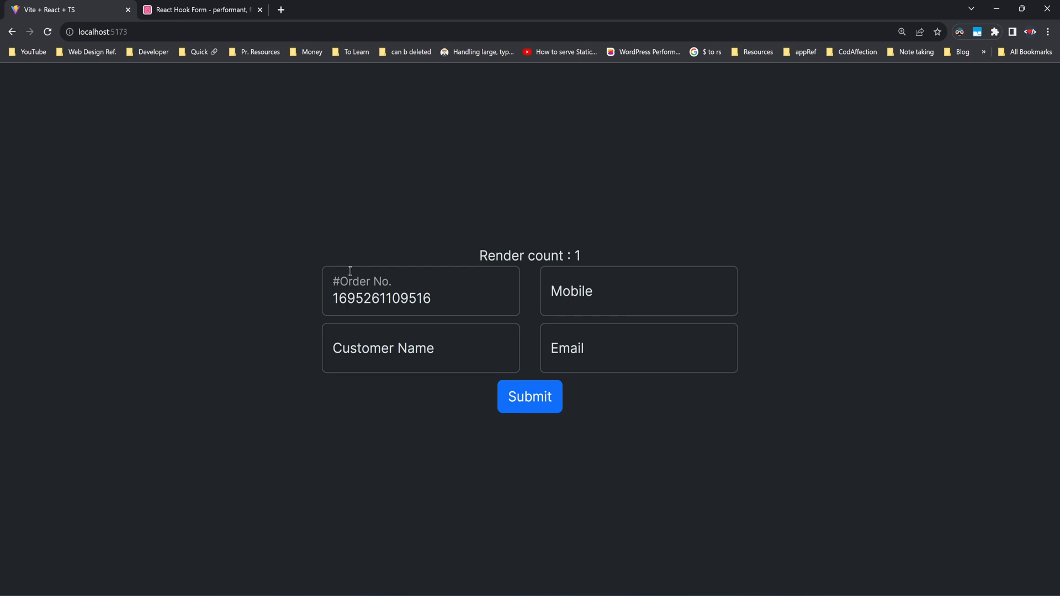
{"action": "mouse_move", "coordinate": [368, 247]}
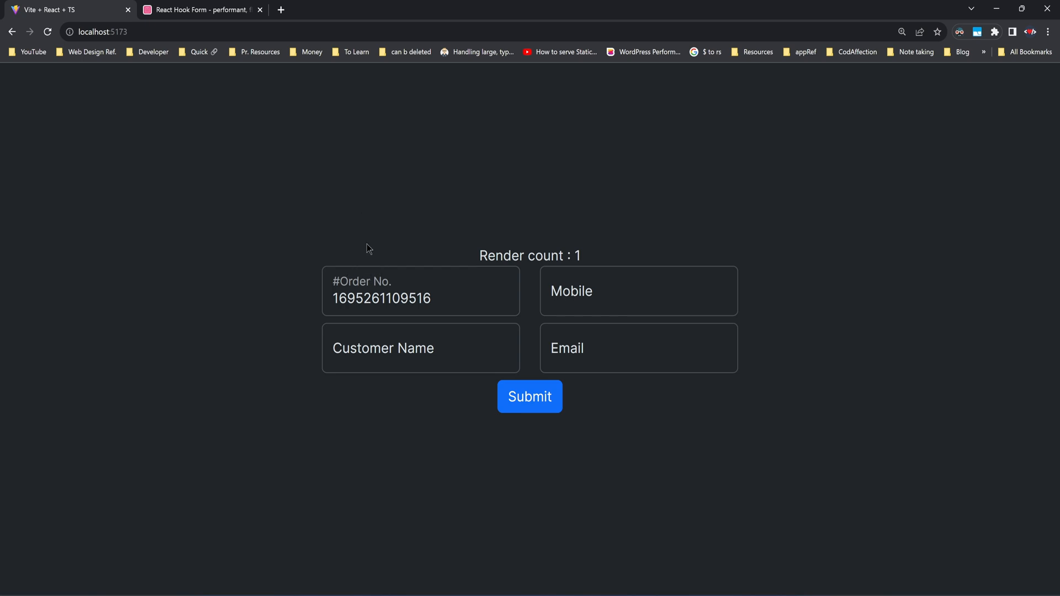
{"action": "mouse_move", "coordinate": [553, 582]}
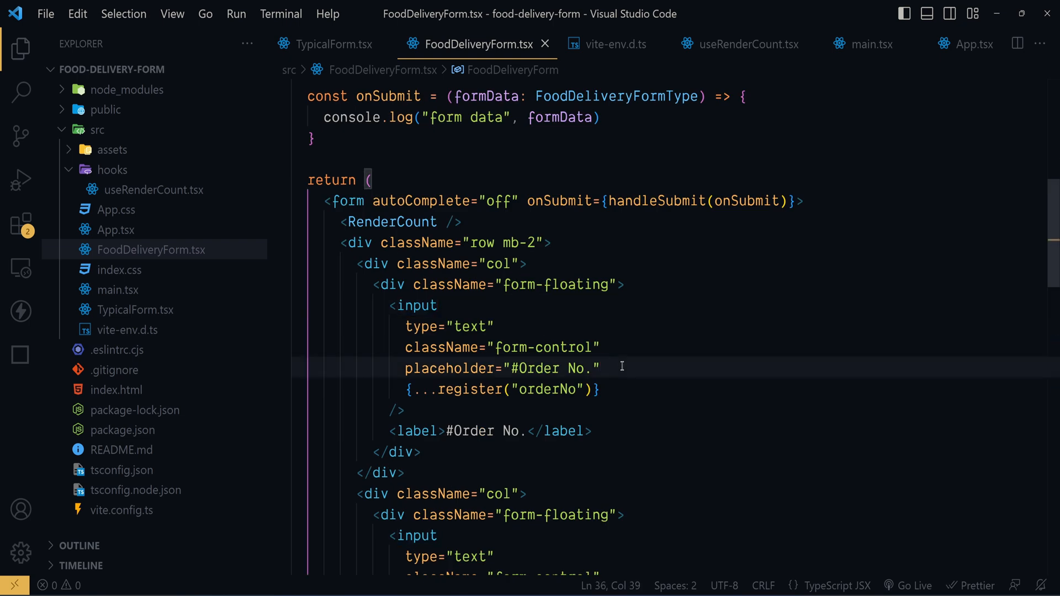
Add the disabled attribute to the orderNo input and select the defaultValues object
{"action": "type", "text": "disab"}
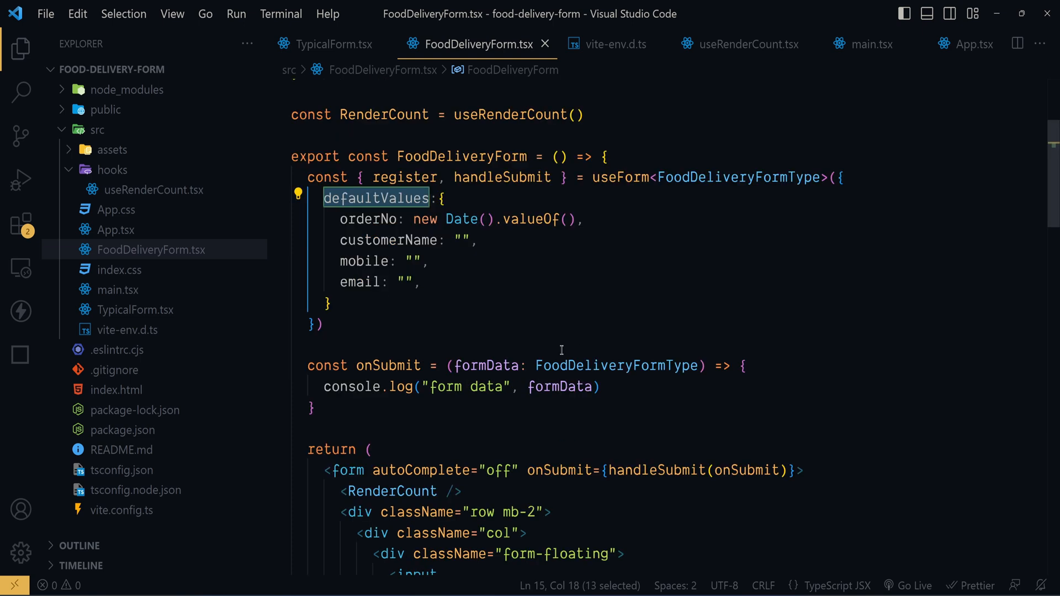
{"action": "left_click_drag", "start_coordinate": [430, 198], "coordinate": [325, 304]}
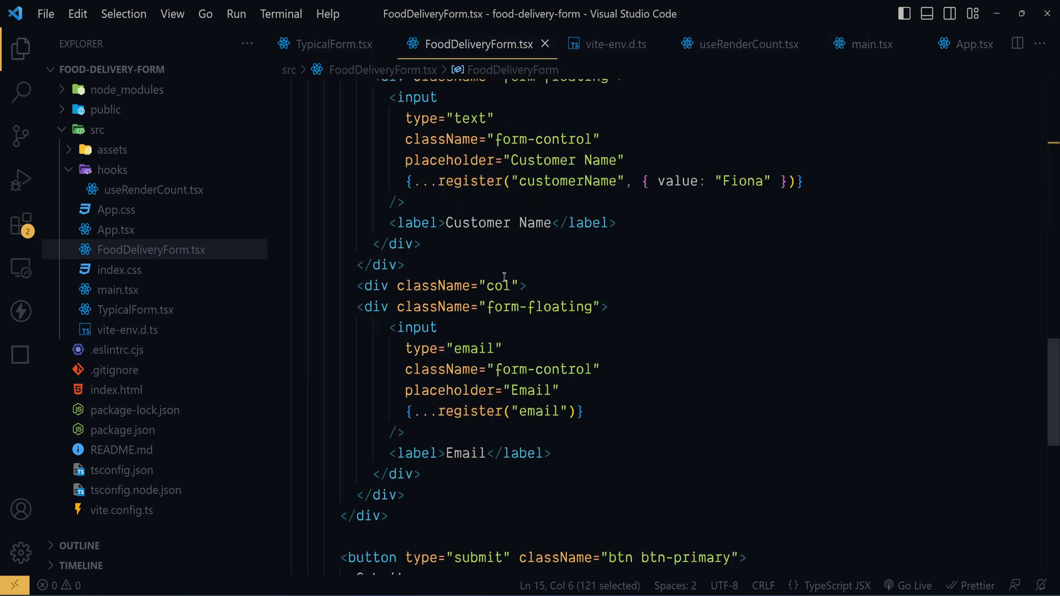
Delete the { value: 'Fiona' } option from the customerName register call
{"action": "scroll", "scroll_direction": "down", "scroll_amount": 3}
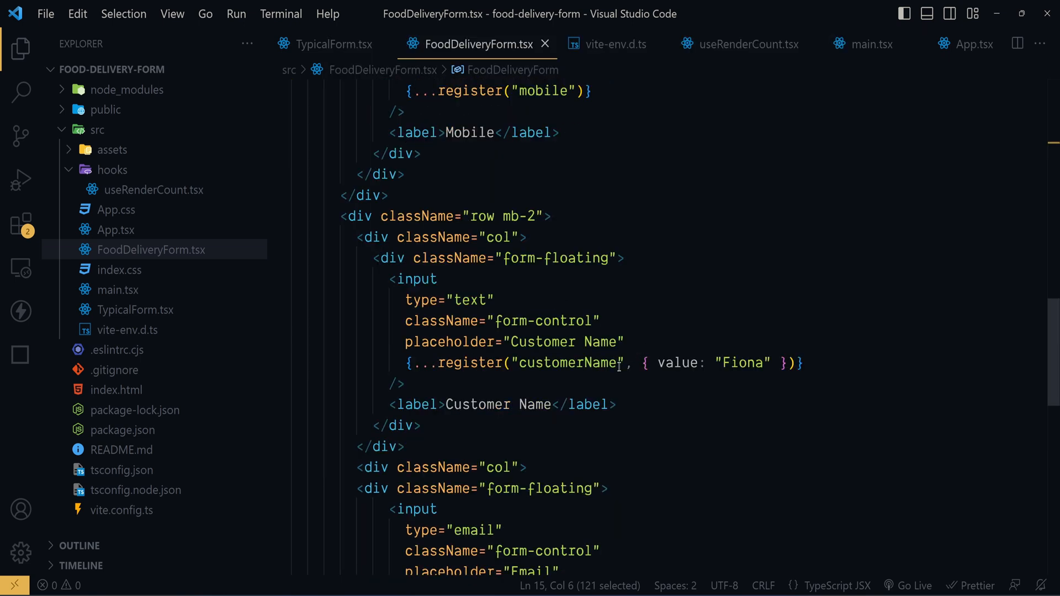
{"action": "key", "text": "Delete"}
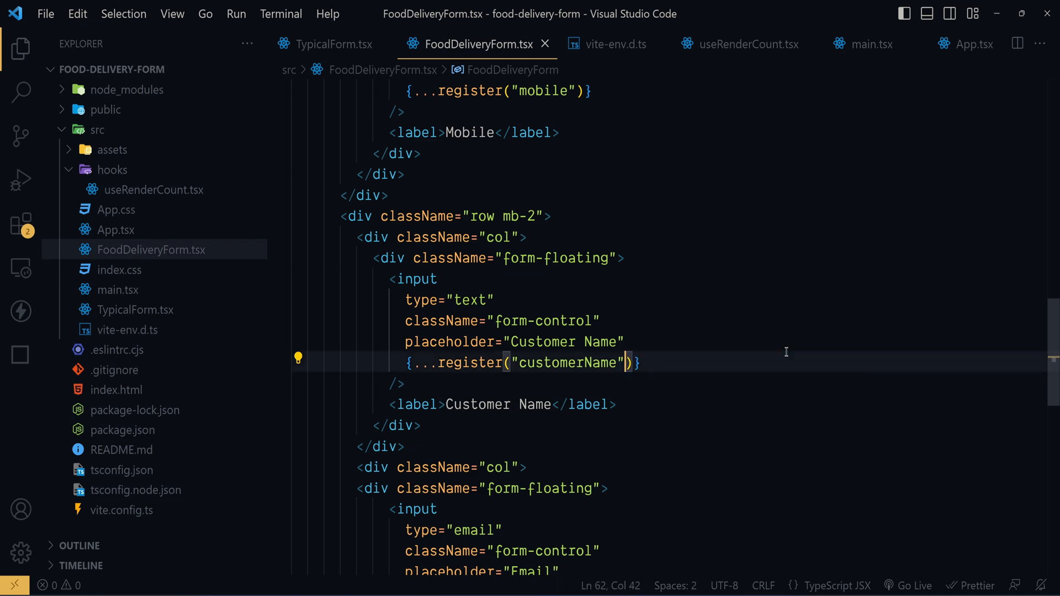